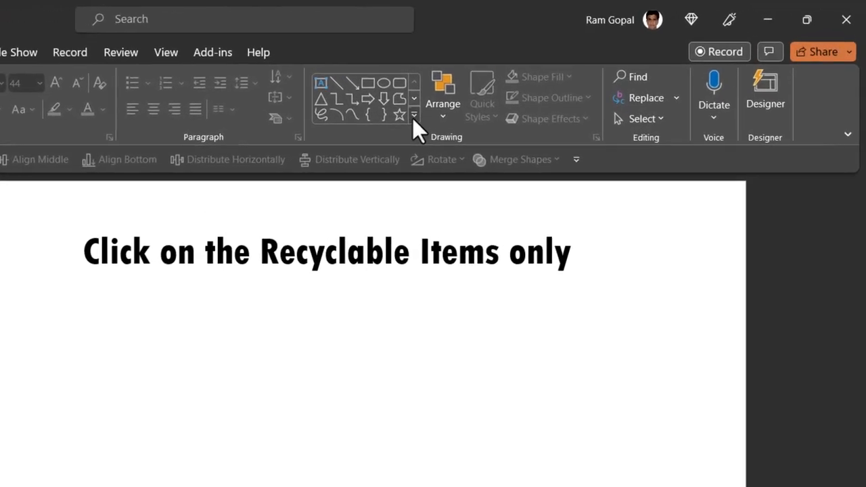
Draw a rounded rectangle under the title reading 'PET Bottle' with enlarged text.
click(415, 114)
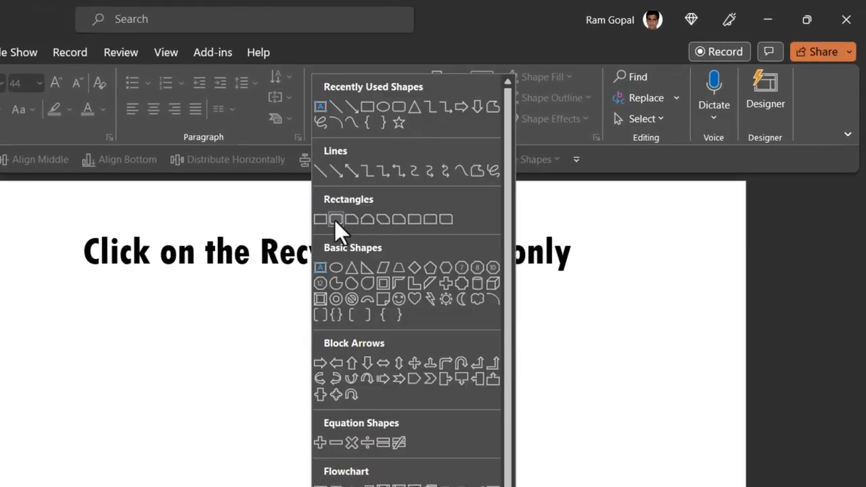
click(333, 220)
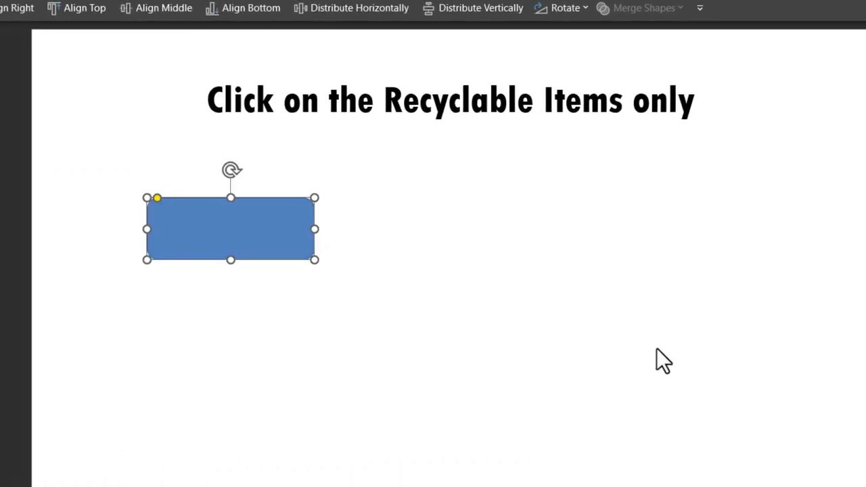
mouse_move(214, 237)
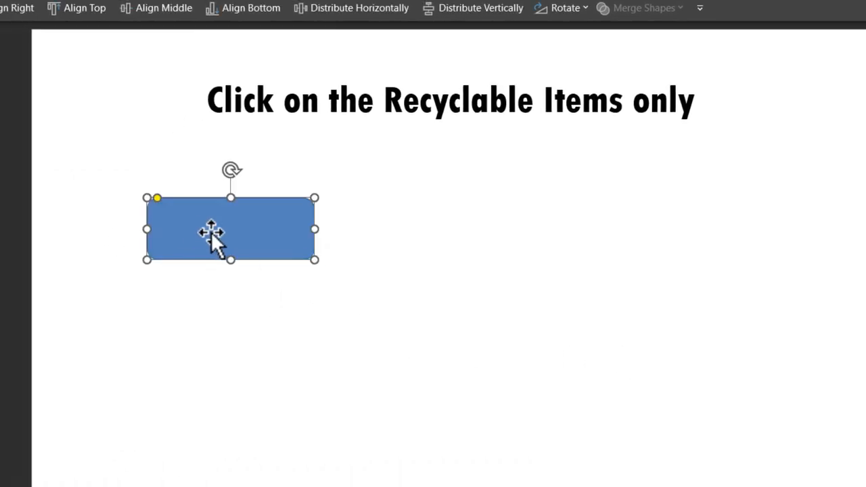
mouse_move(345, 224)
text(PET Bottle)
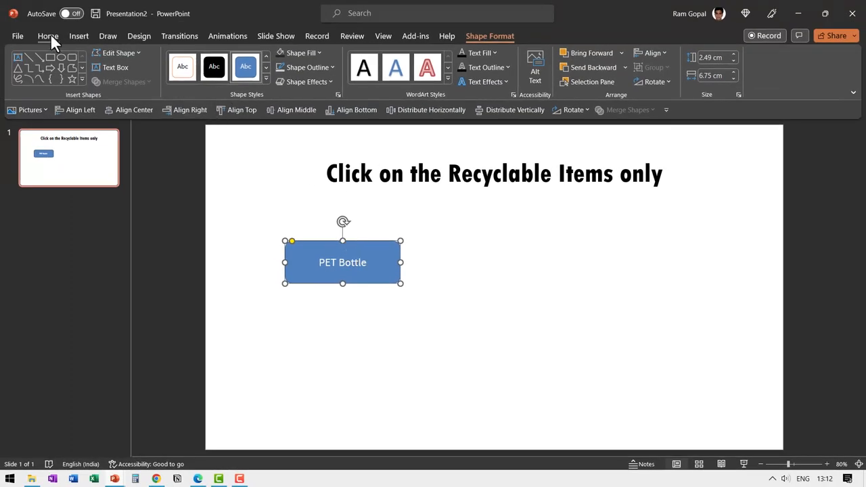
click(49, 35)
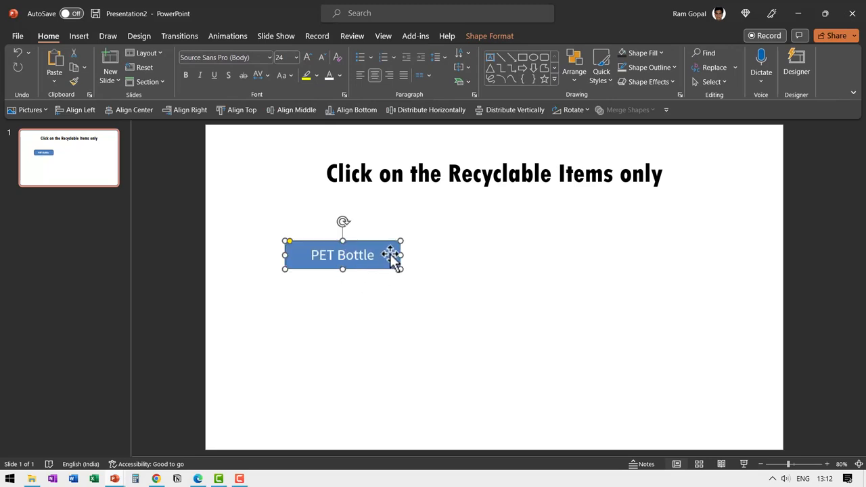
Fill the PET Bottle button with a near-black theme colour.
click(639, 53)
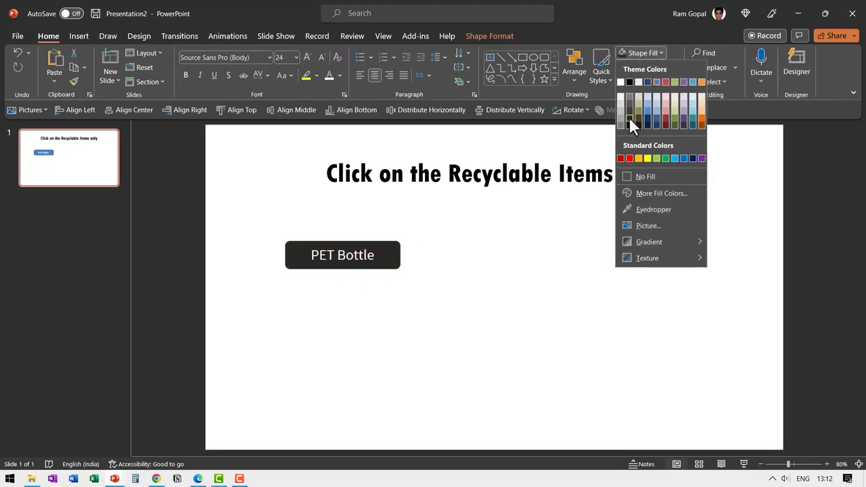
click(645, 68)
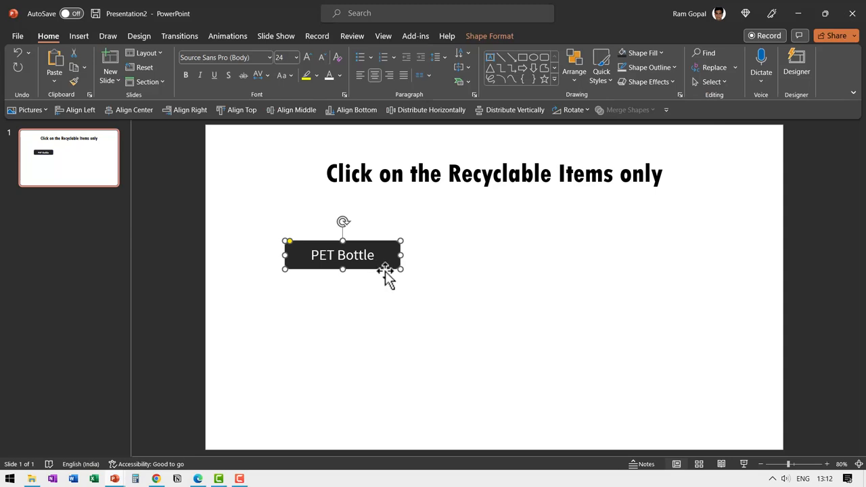
click(228, 35)
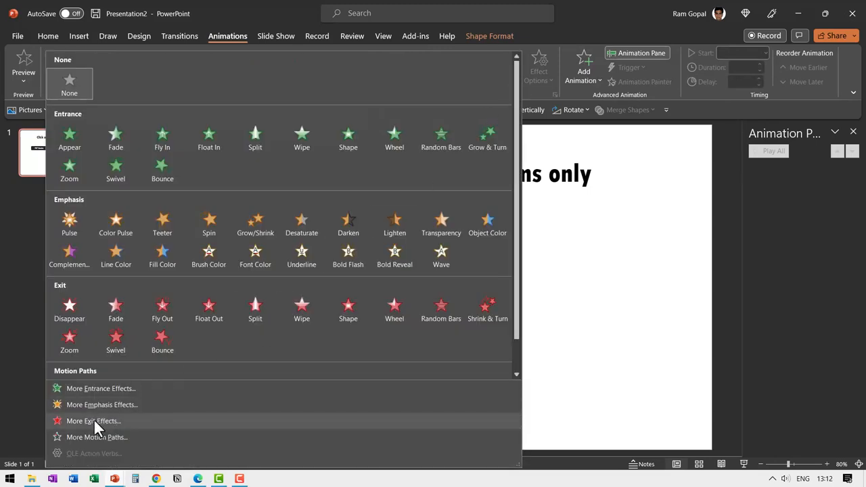
Apply the Dissolve Out exit effect to the PET Bottle button.
click(93, 421)
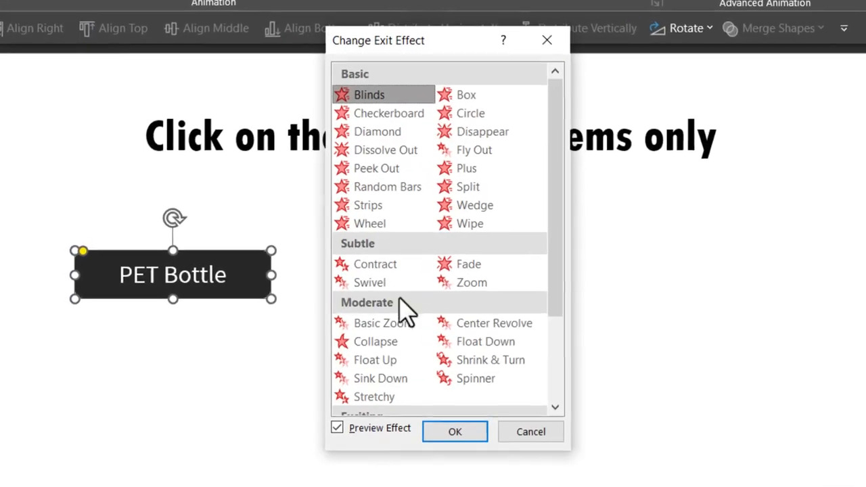
click(384, 149)
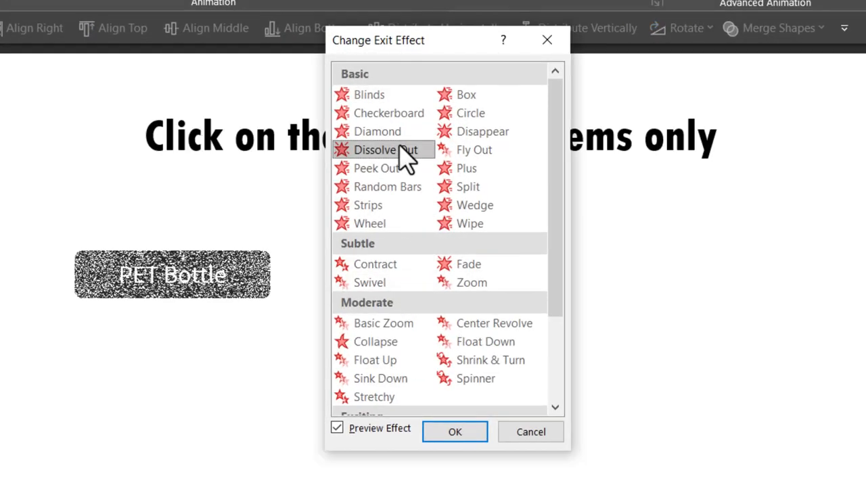
click(385, 149)
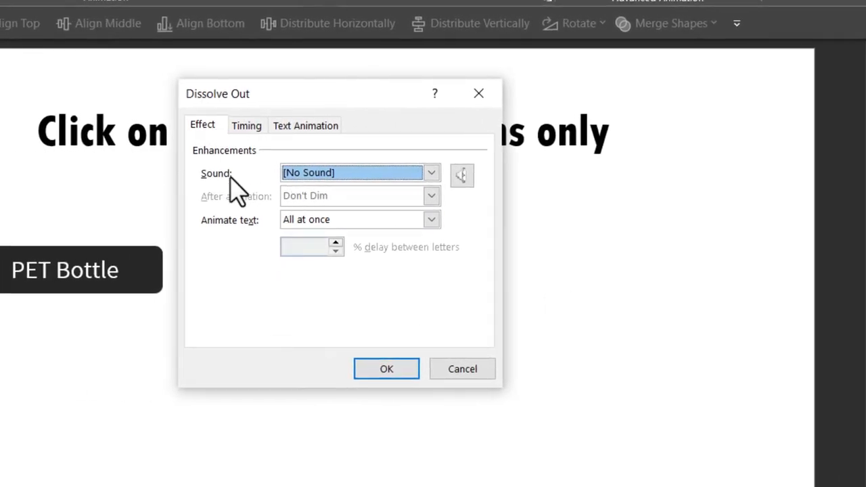
Set the dissolve animation's sound to Suction.
click(430, 173)
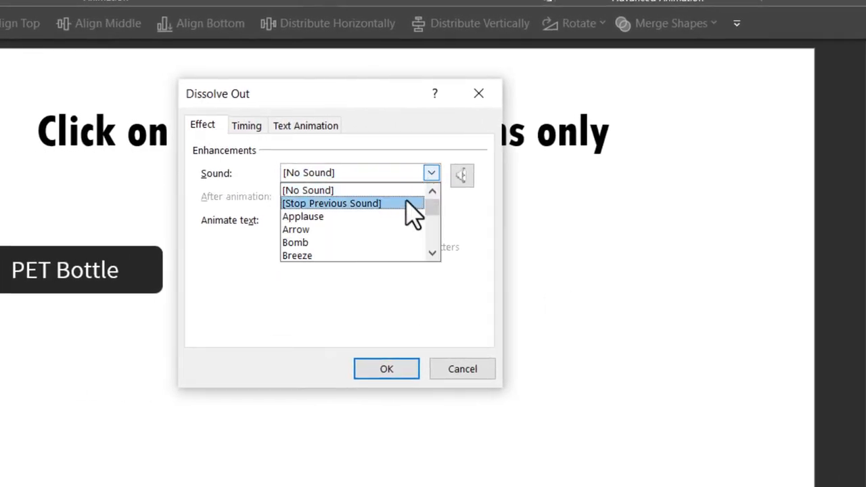
scroll(down, 3)
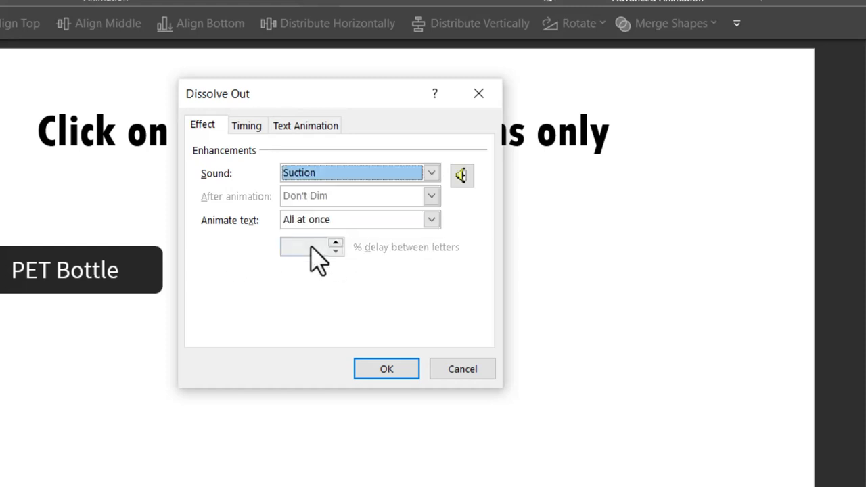
mouse_move(387, 368)
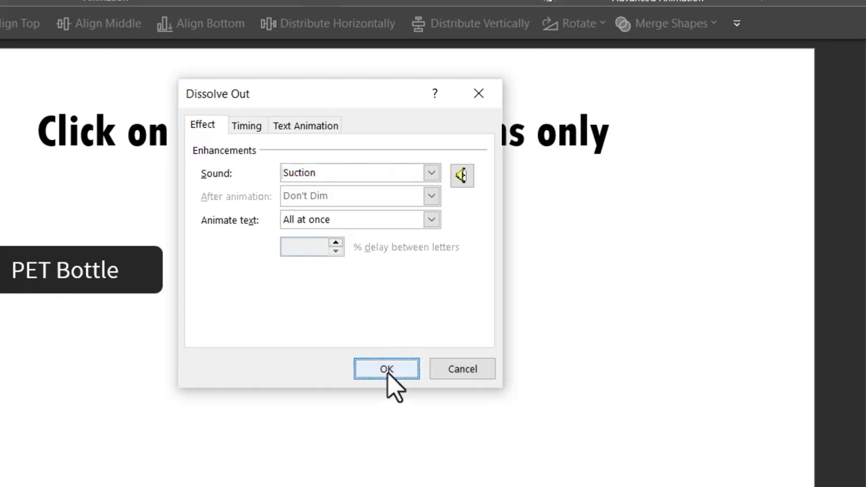
click(387, 368)
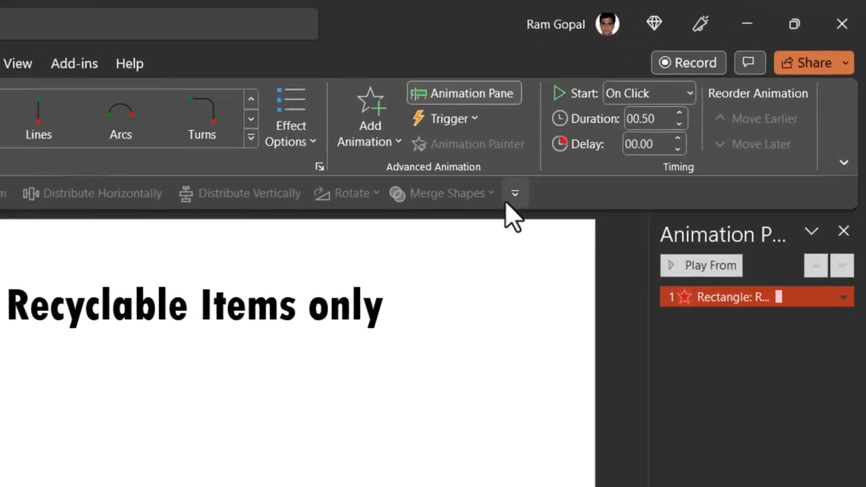
Trigger the dissolve on click of the Rectangle: Rounded Corners 4 button itself.
click(445, 119)
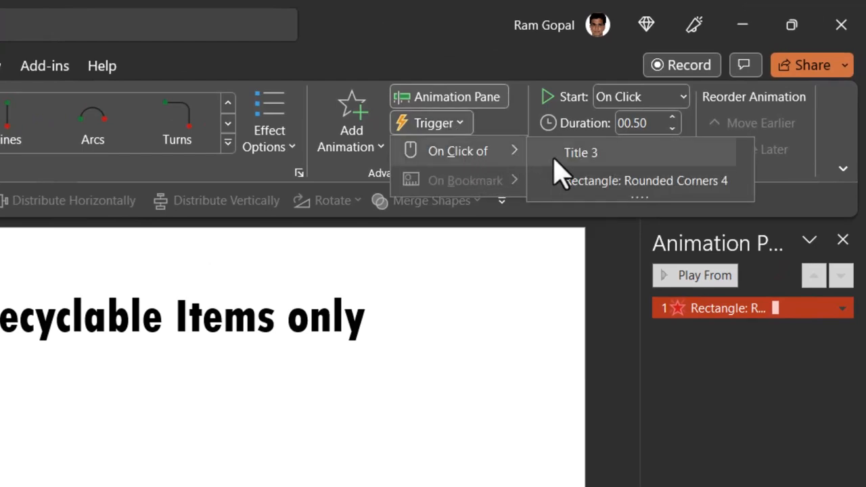
mouse_move(589, 196)
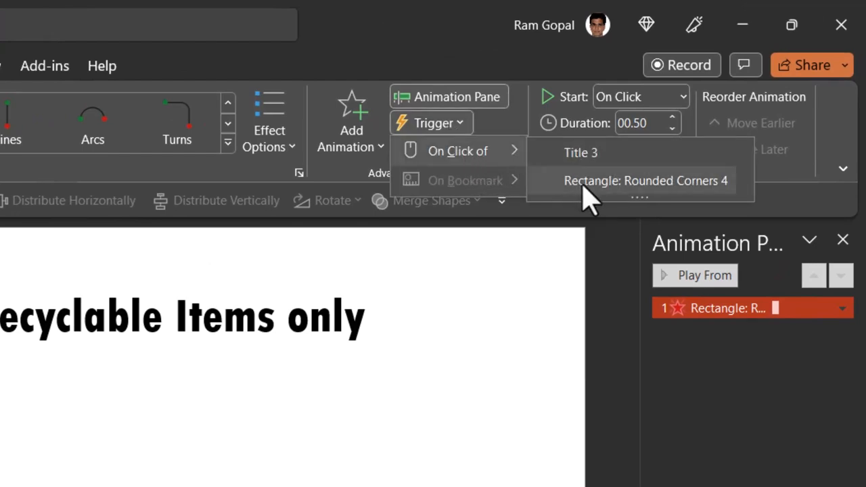
mouse_move(227, 314)
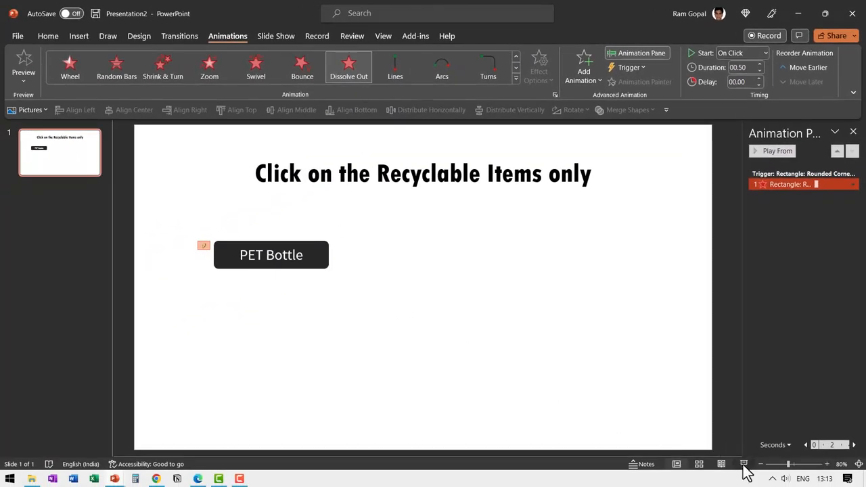
mouse_move(328, 247)
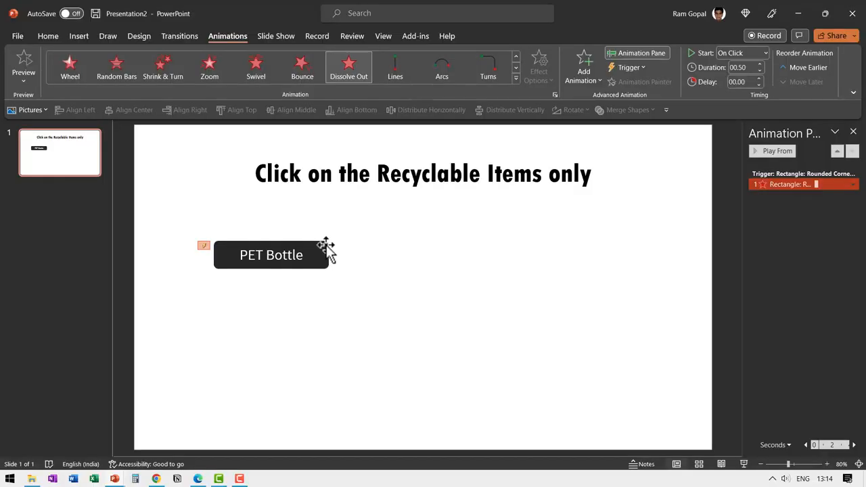
Duplicate the PET Bottle button beside it and relabel the copy 'Styrofoam'.
click(270, 254)
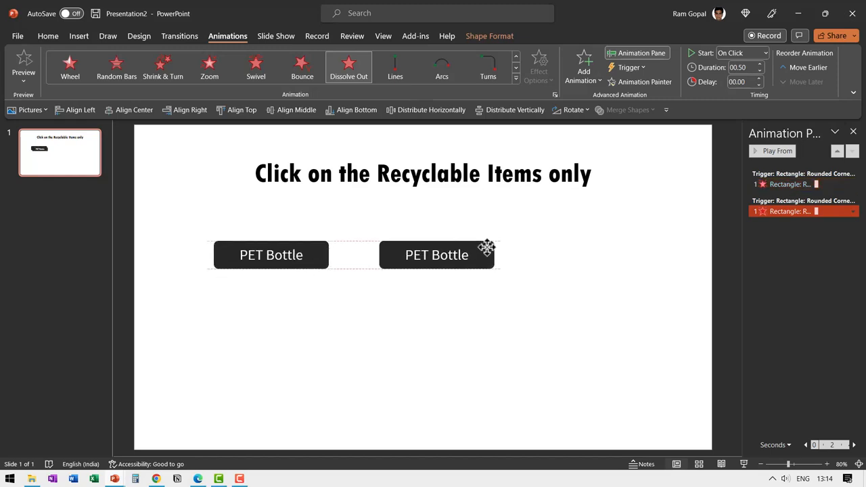
click(436, 254)
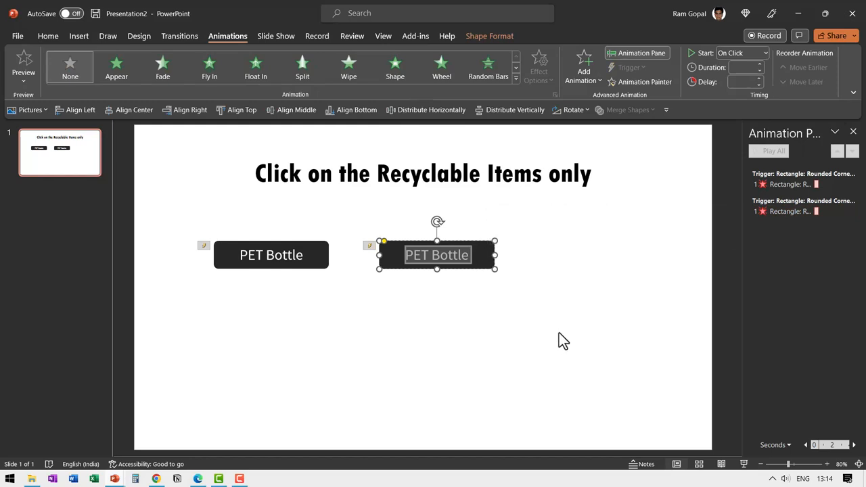
text(Styro)
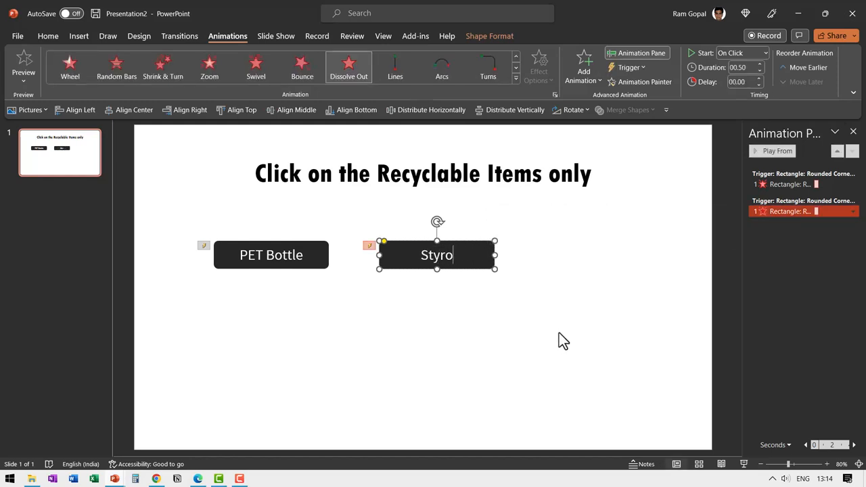
text(foam)
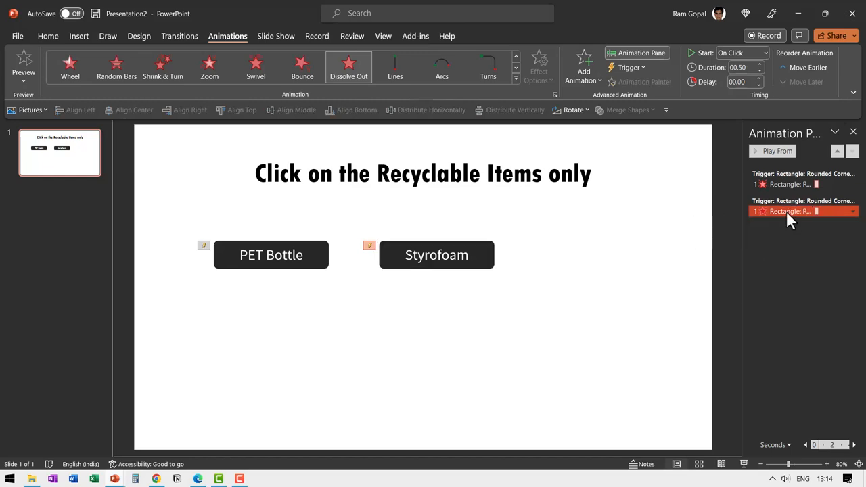
Switch the Styrofoam button's animation to a Fill Color emphasis that turns red.
click(515, 80)
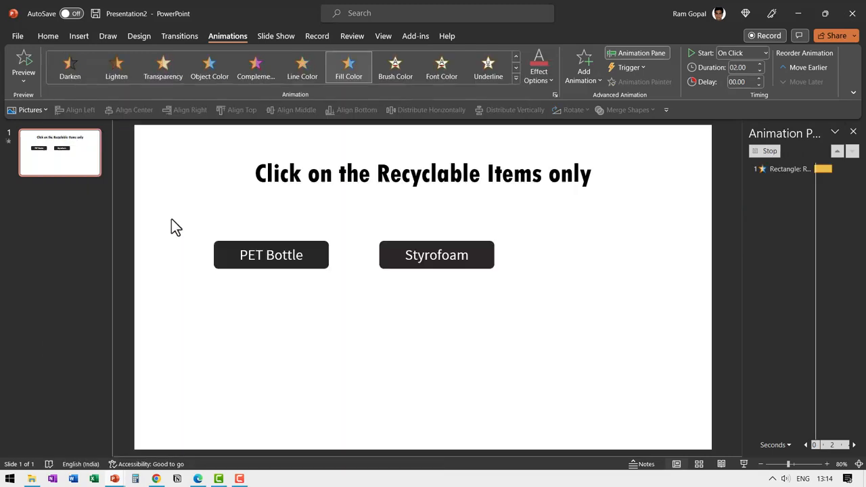
click(436, 255)
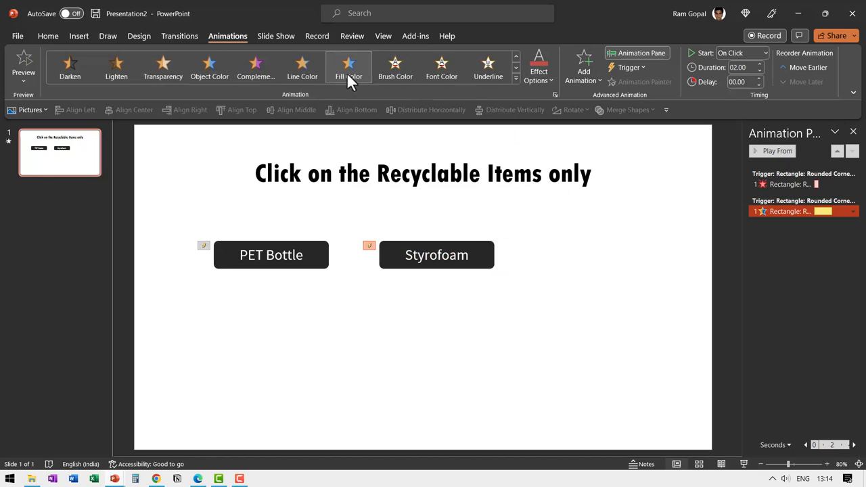
click(538, 74)
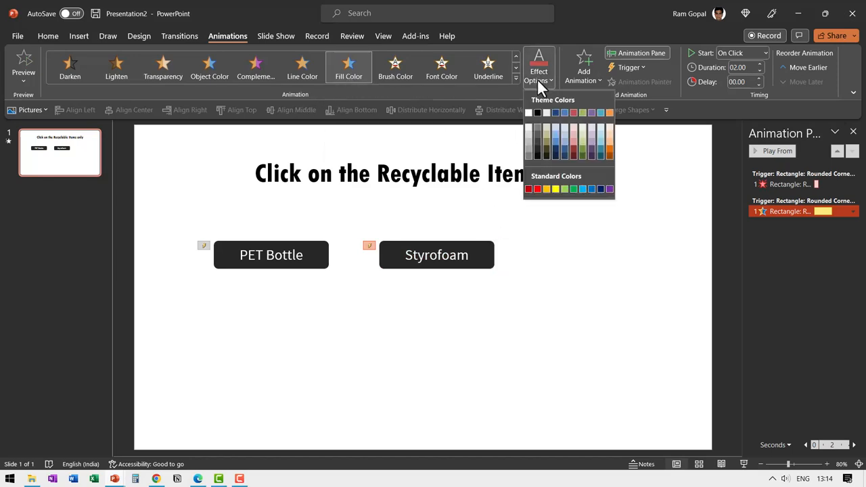
mouse_move(528, 190)
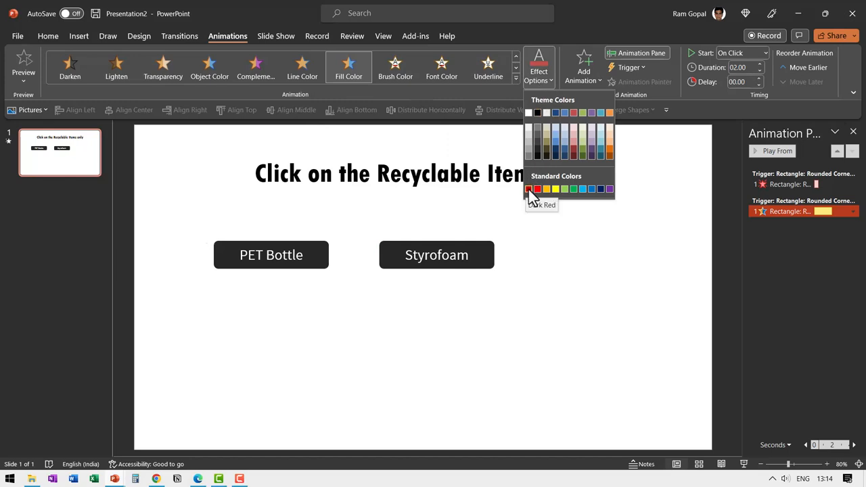
click(529, 189)
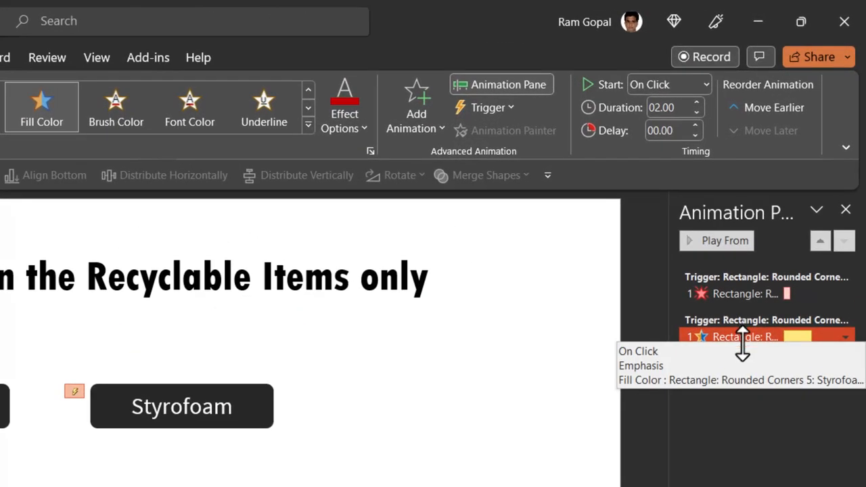
Shorten the red fill effect to 0.5 seconds and give it an Explosion sound.
click(696, 112)
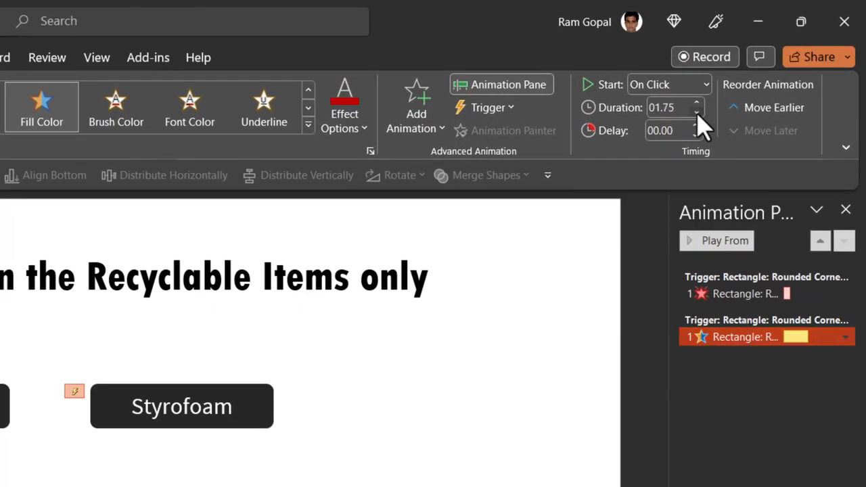
click(696, 112)
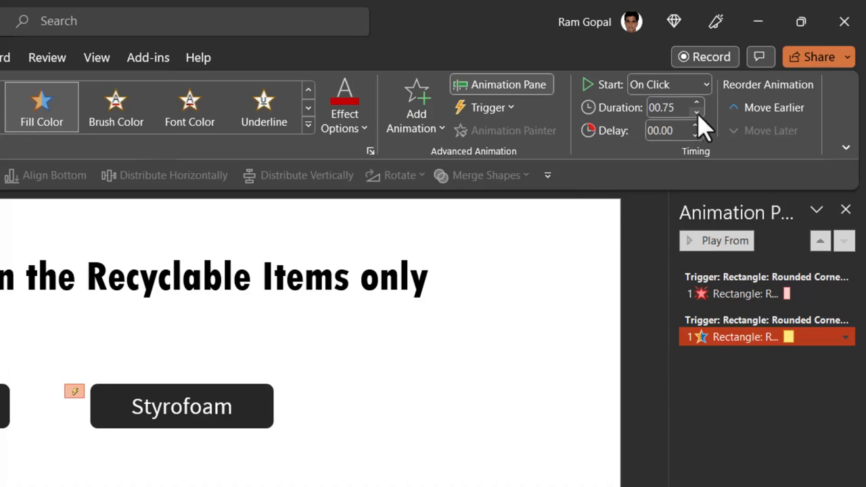
click(845, 337)
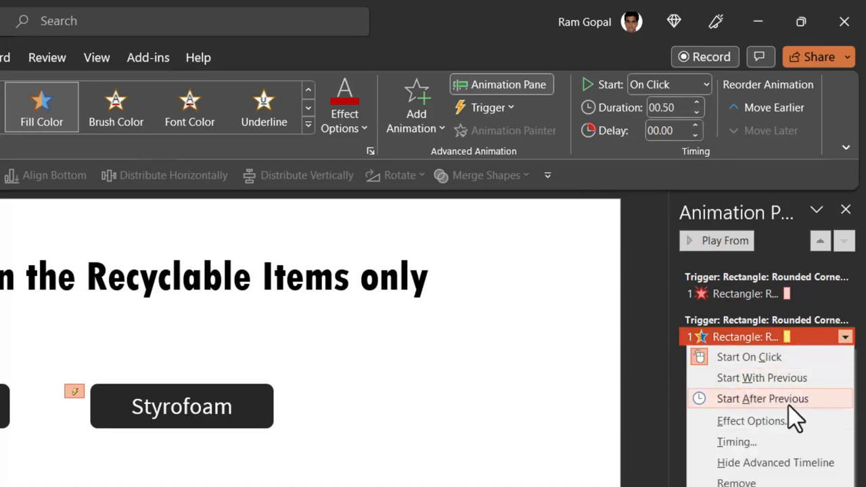
click(753, 421)
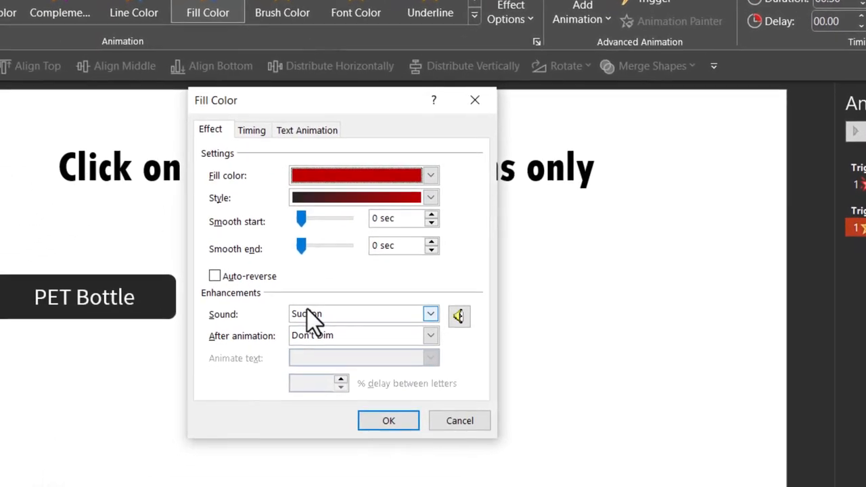
click(431, 314)
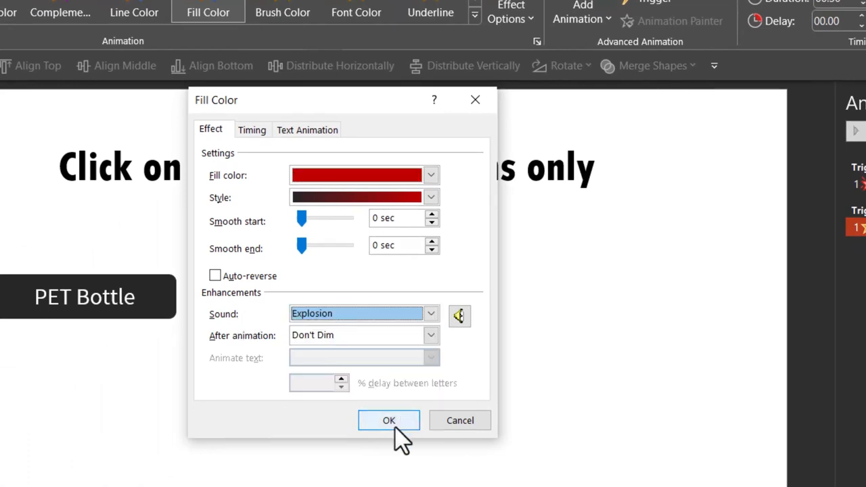
click(388, 420)
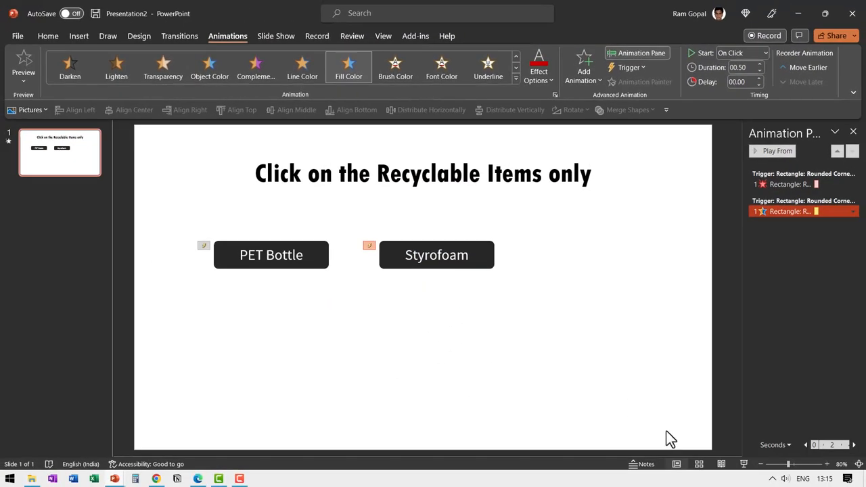
mouse_move(571, 295)
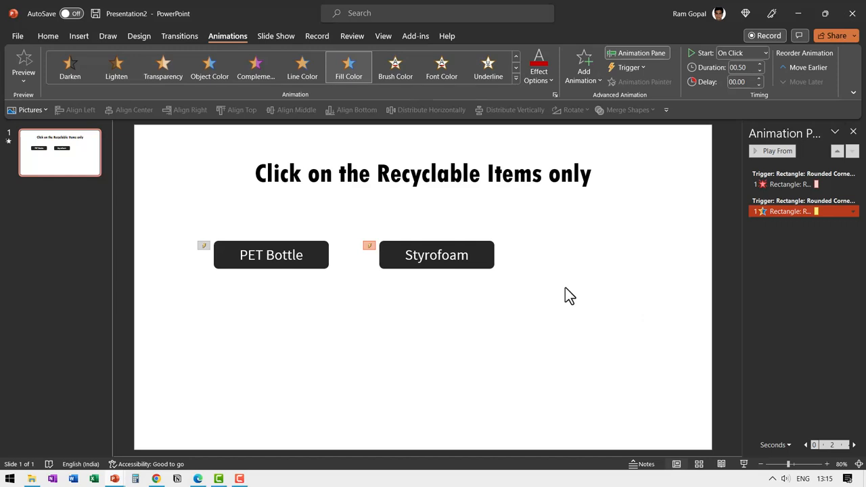
mouse_move(564, 300)
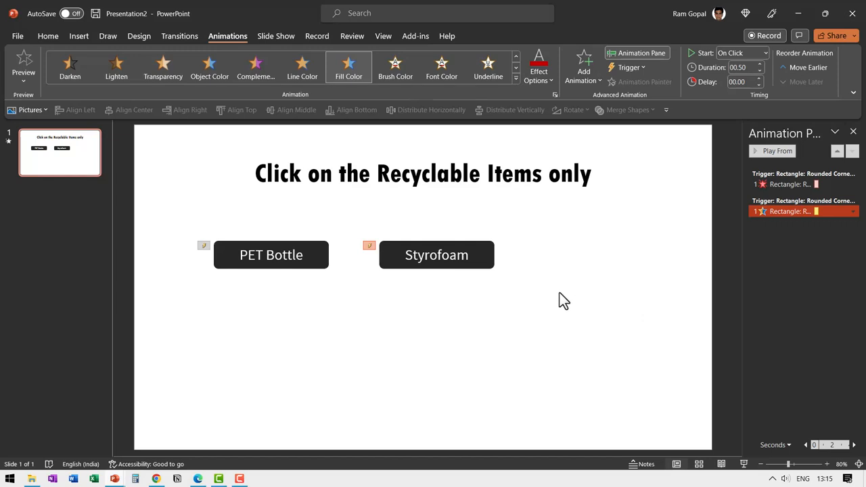
mouse_move(314, 274)
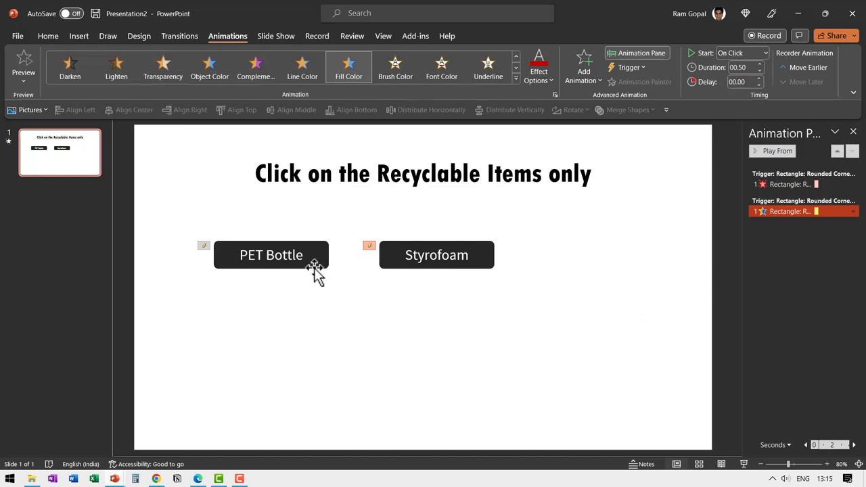
mouse_move(322, 280)
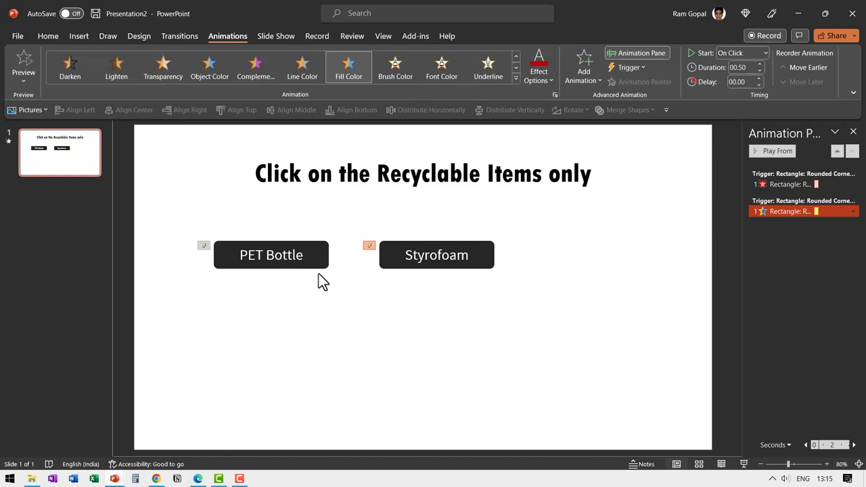
mouse_move(564, 318)
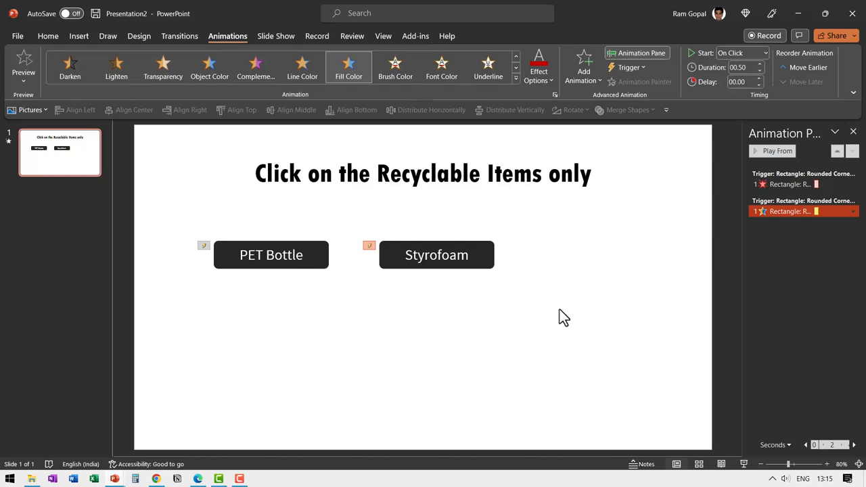
Give both buttons a Loops motion path starting With Previous.
click(436, 254)
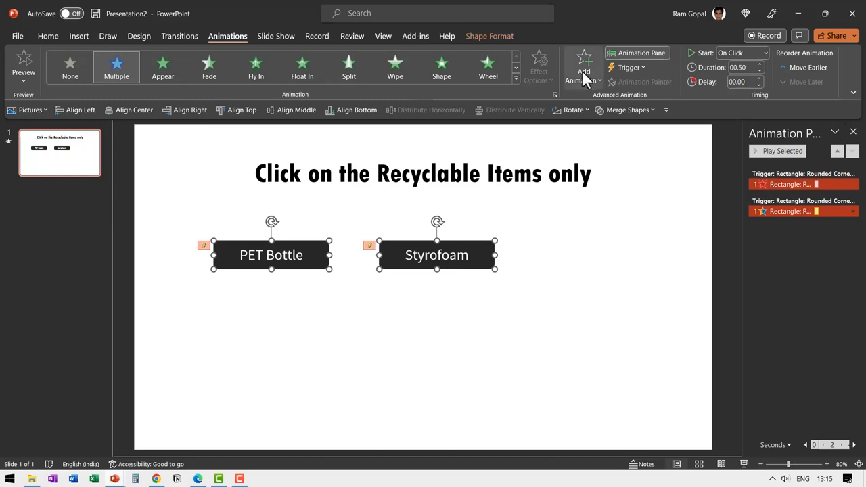
click(583, 67)
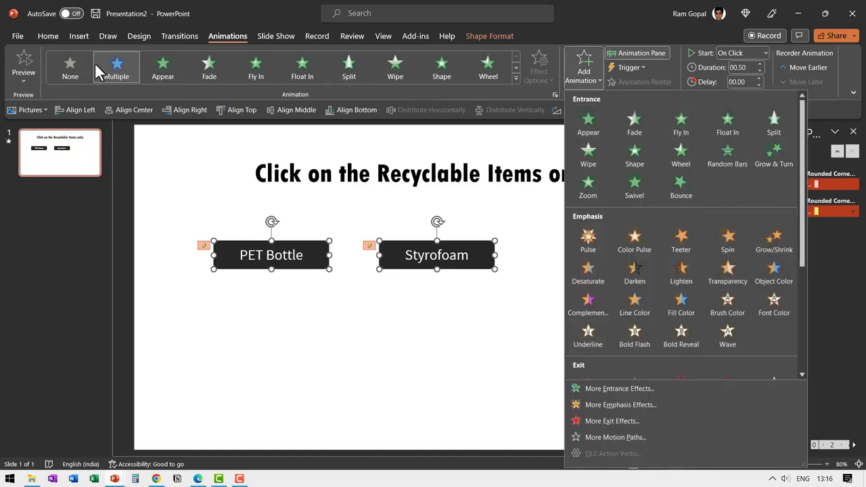
mouse_move(463, 87)
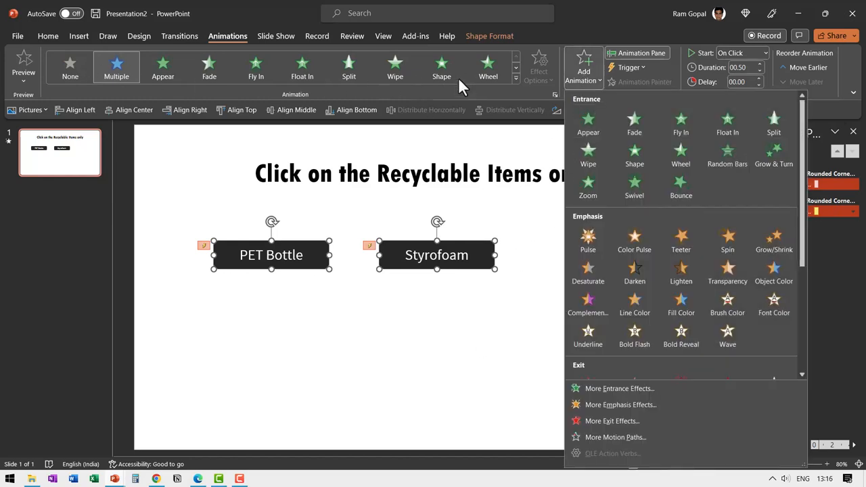
mouse_move(481, 337)
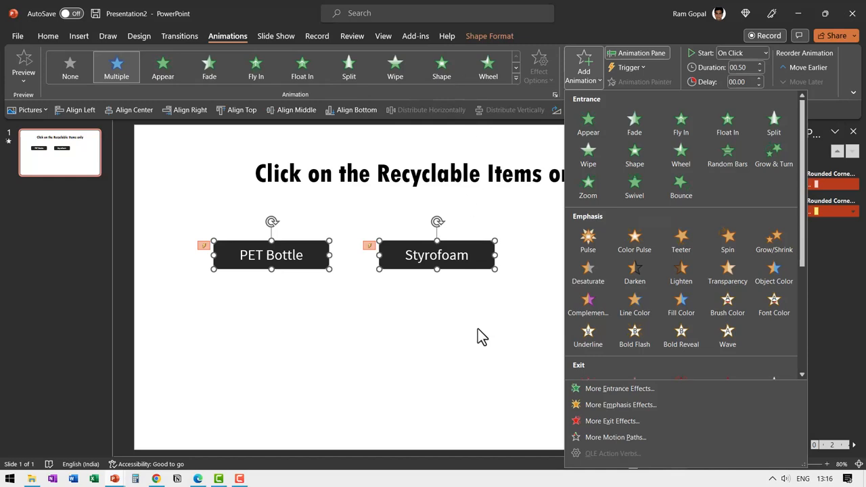
scroll(down, 3)
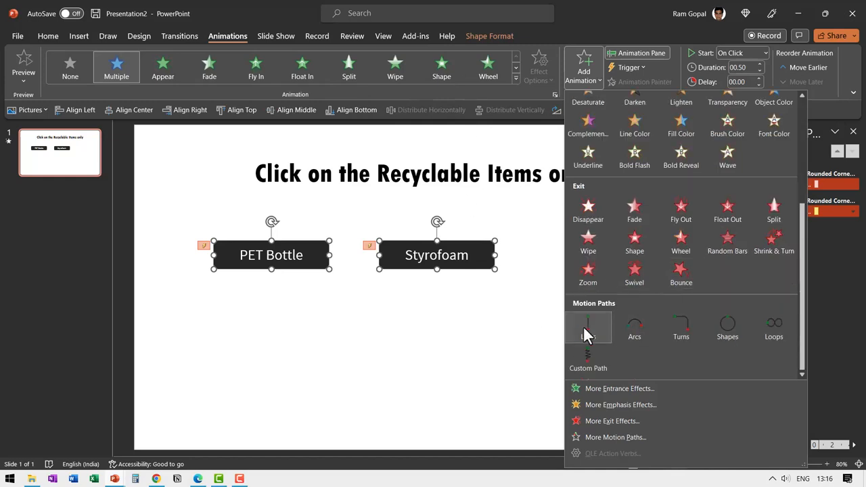
mouse_move(775, 329)
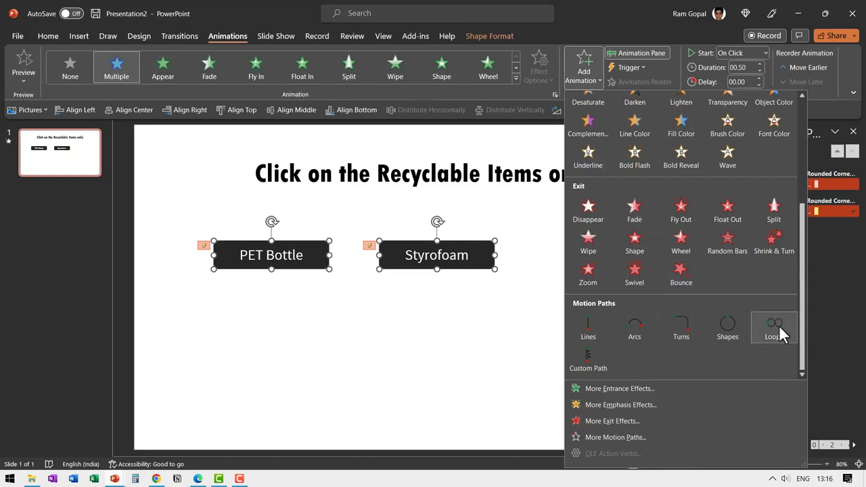
click(774, 329)
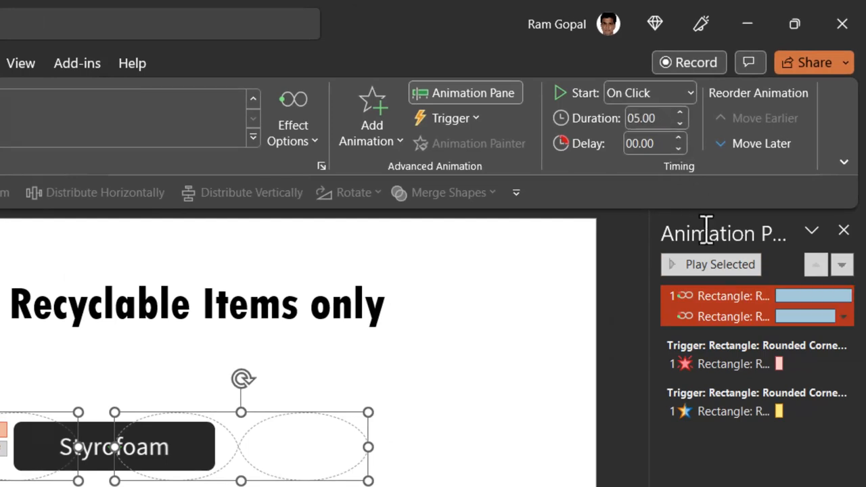
mouse_move(680, 210)
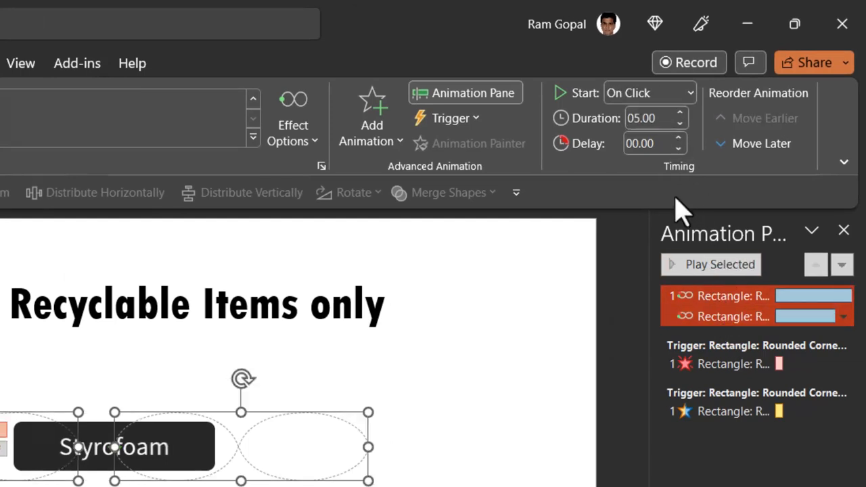
click(648, 92)
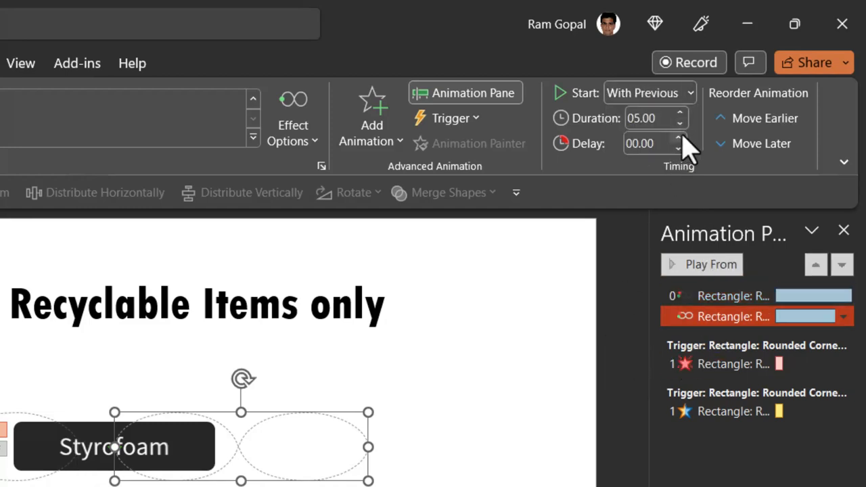
Set the loop animation to repeat Until End of Slide.
click(678, 140)
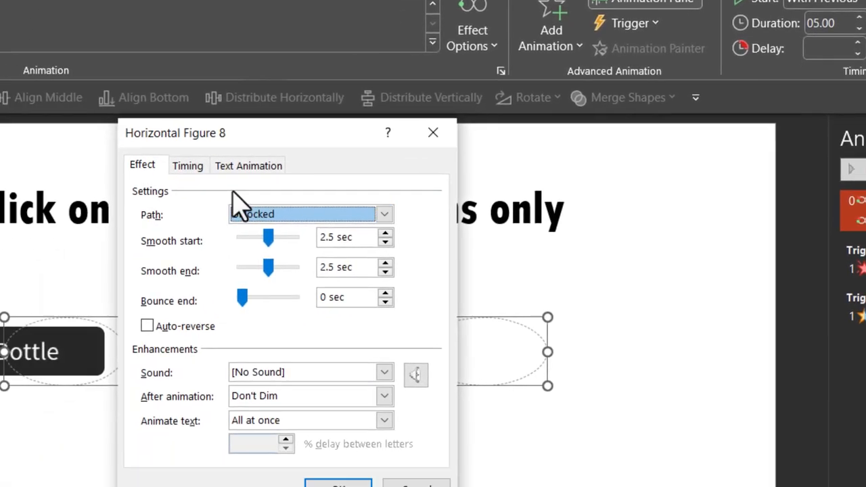
click(187, 165)
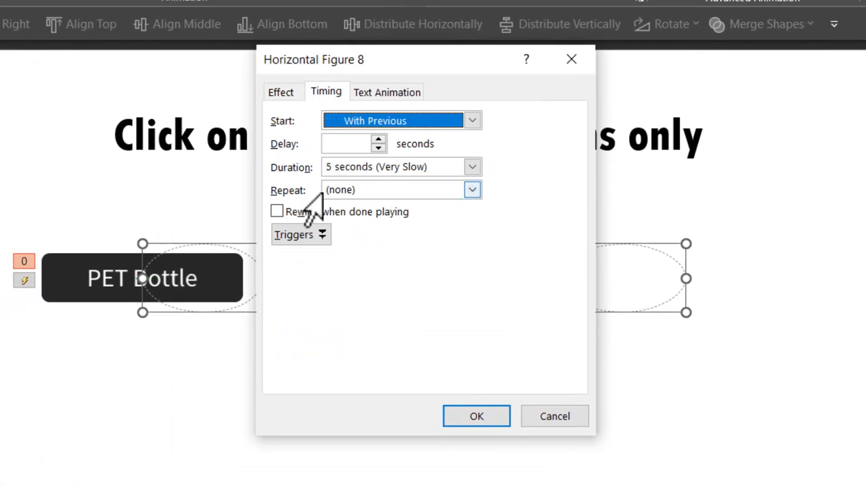
click(471, 190)
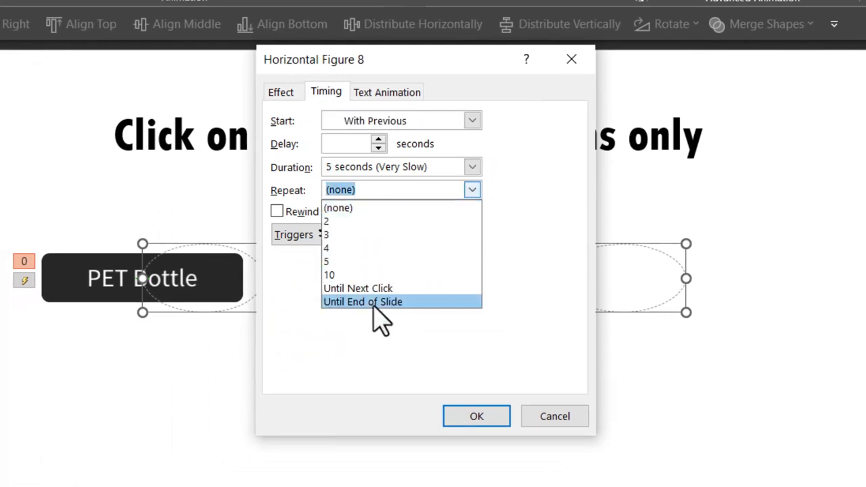
click(476, 417)
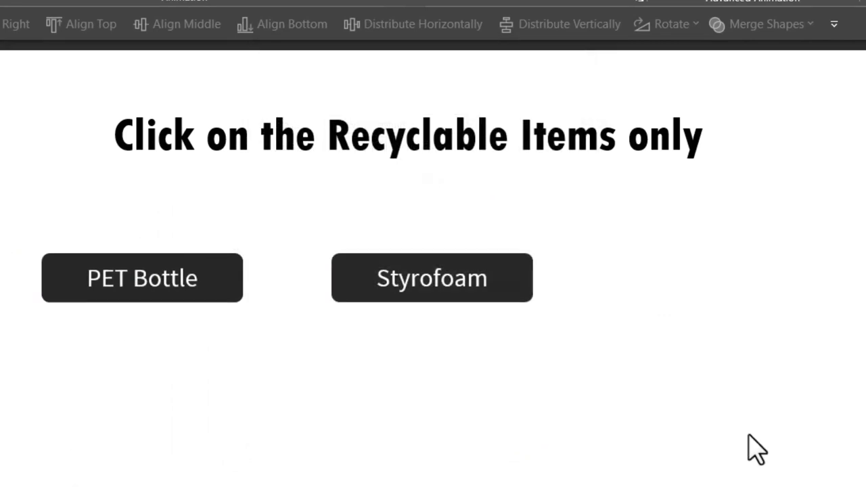
click(745, 464)
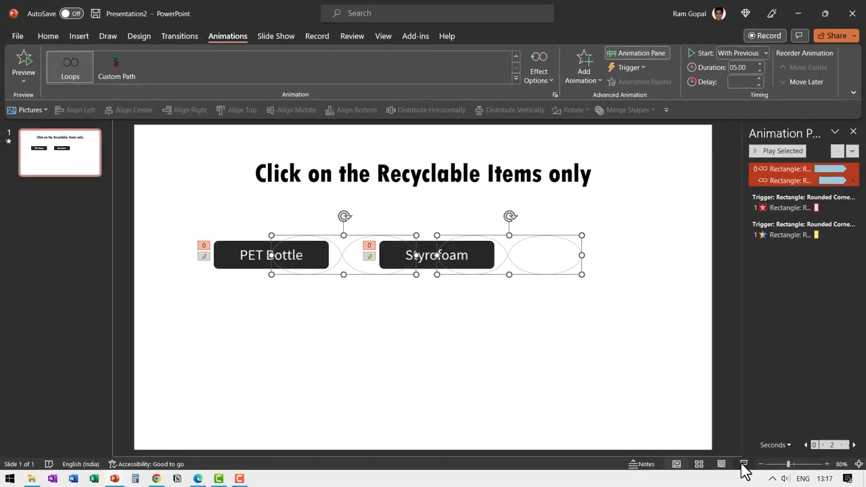
click(745, 465)
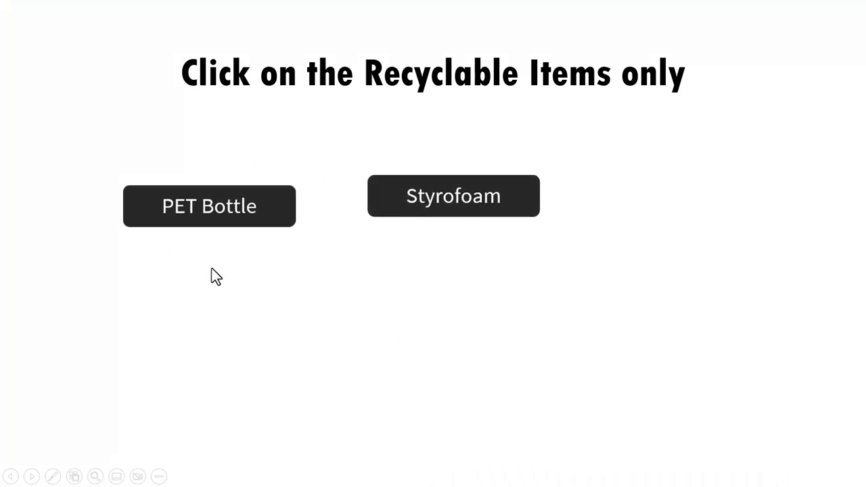
click(208, 206)
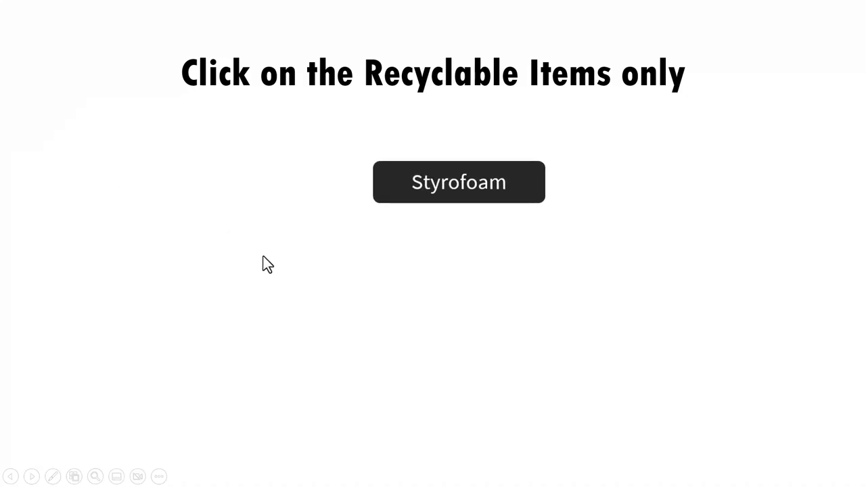
click(459, 181)
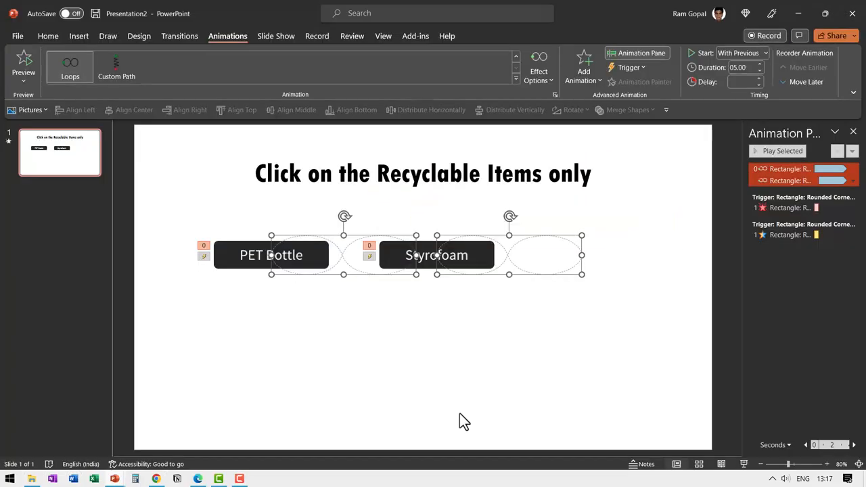
mouse_move(464, 395)
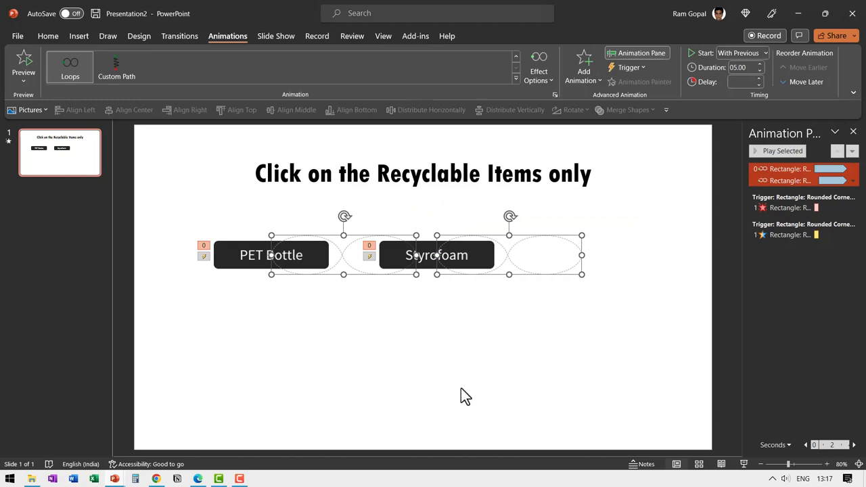
mouse_move(271, 249)
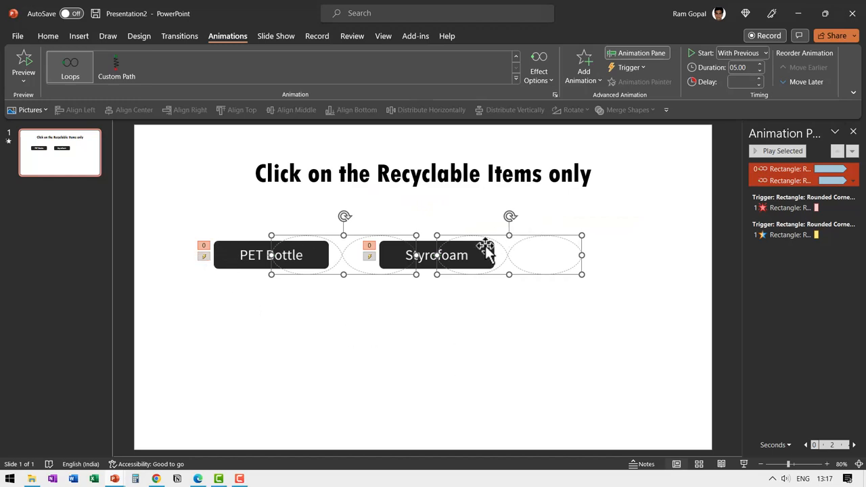
mouse_move(508, 332)
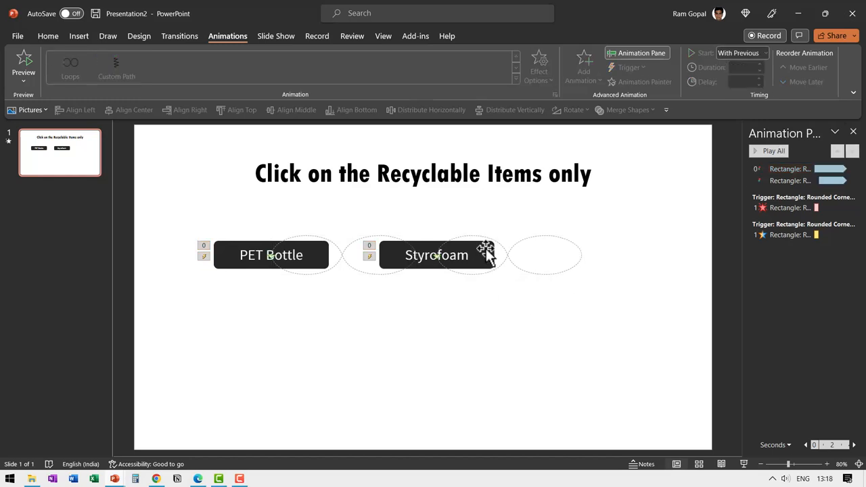
click(436, 254)
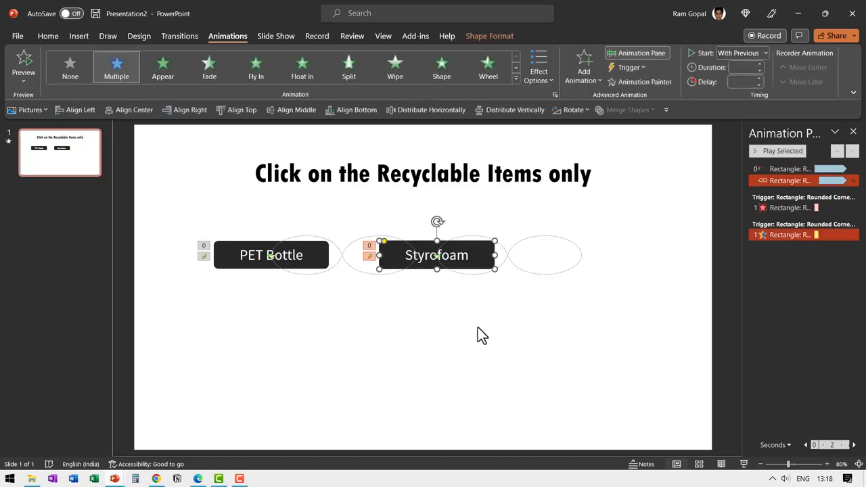
click(653, 68)
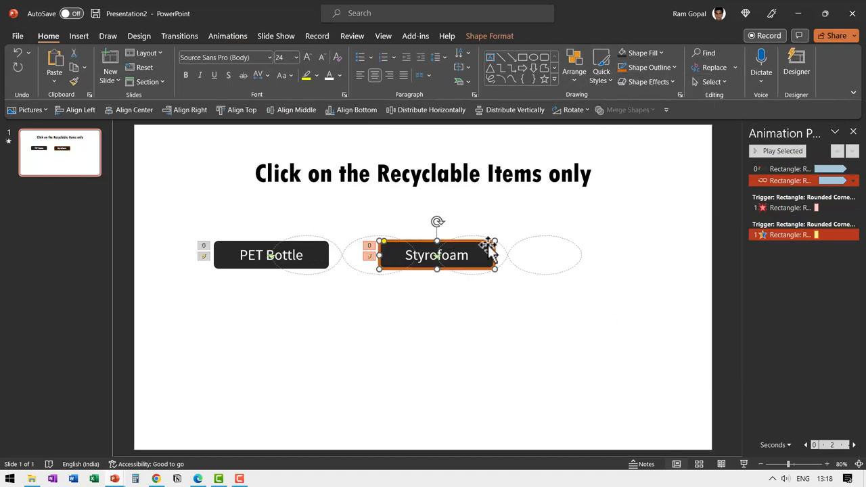
mouse_move(517, 360)
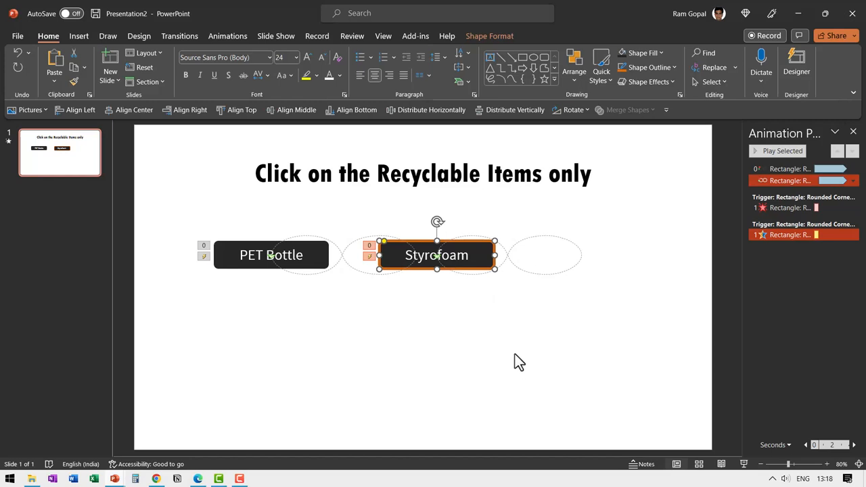
mouse_move(228, 262)
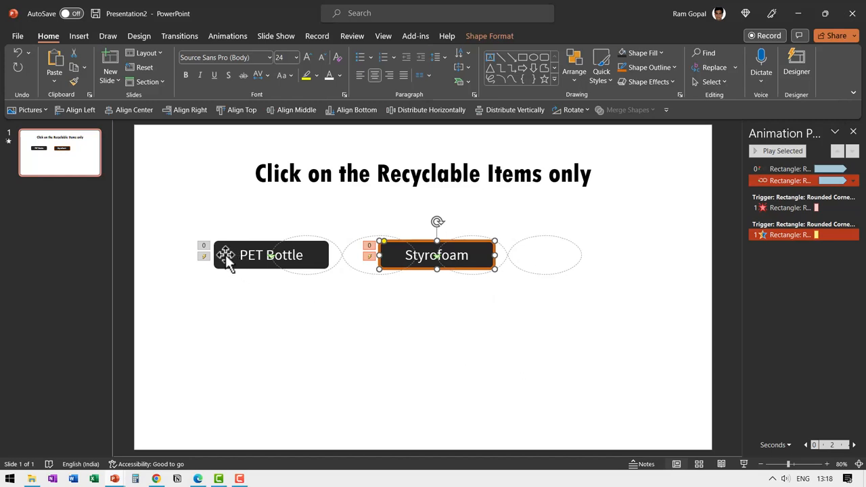
Copy the button lower down and label the copies 'Dry Leaves', 'Food tin' and 'Cigarette end'.
click(271, 255)
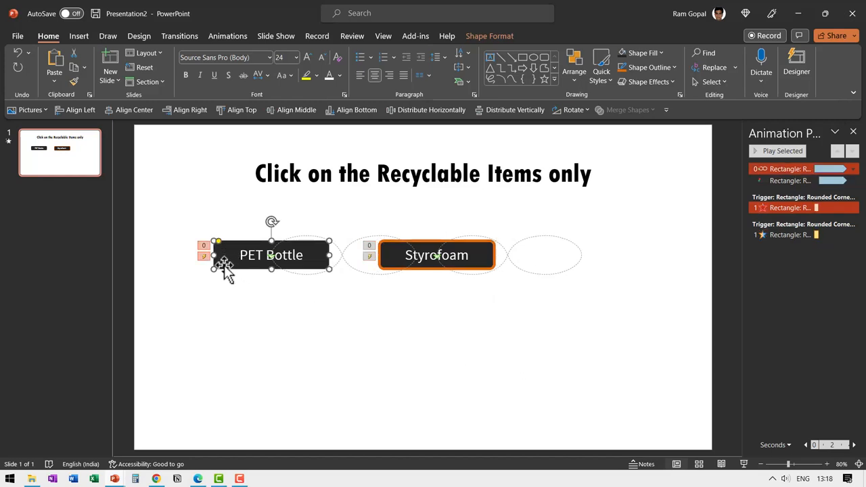
drag(271, 255, 350, 319)
text(Glass)
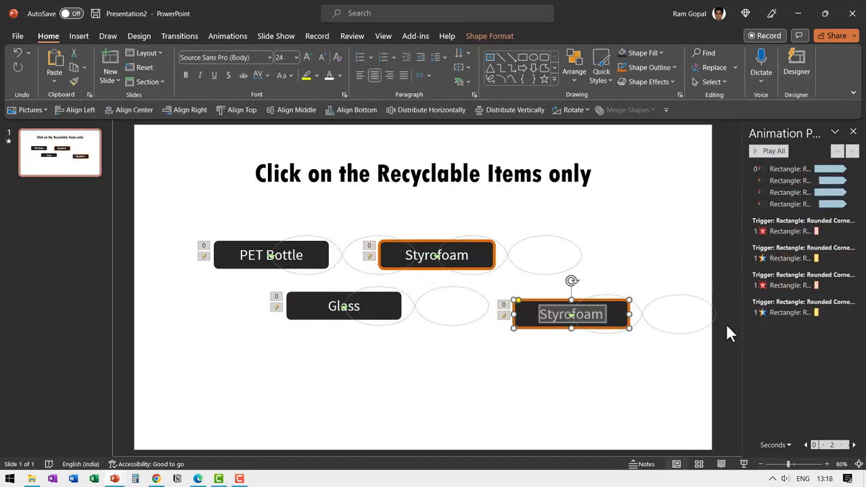
text(Dry Leaves)
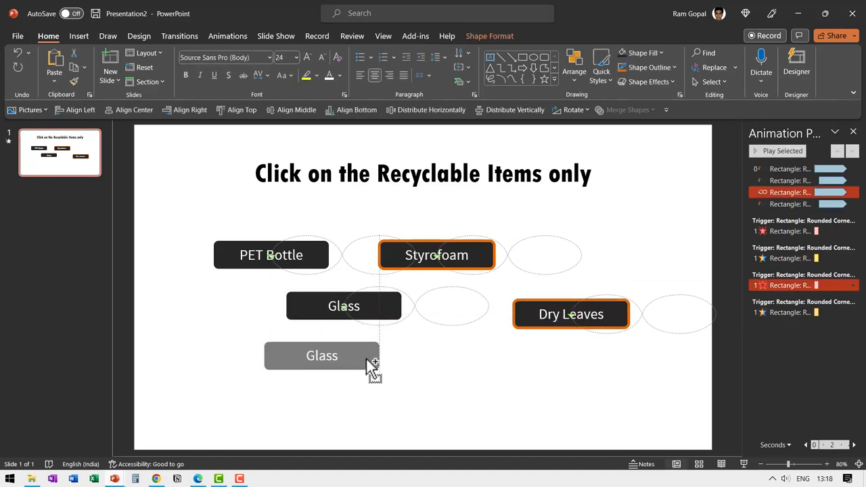
click(322, 355)
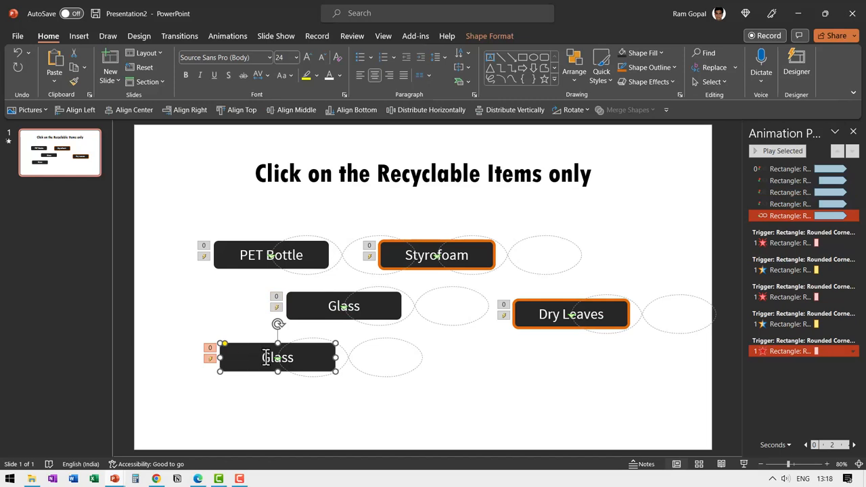
text(Food tin)
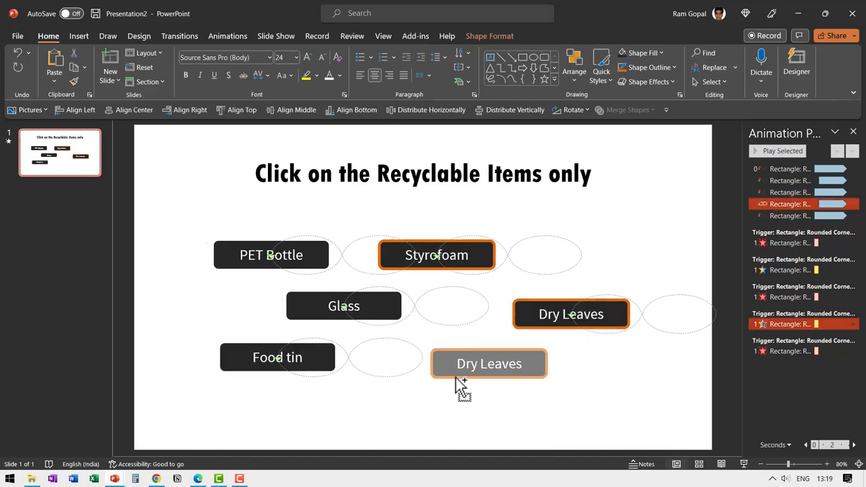
double_click(489, 363)
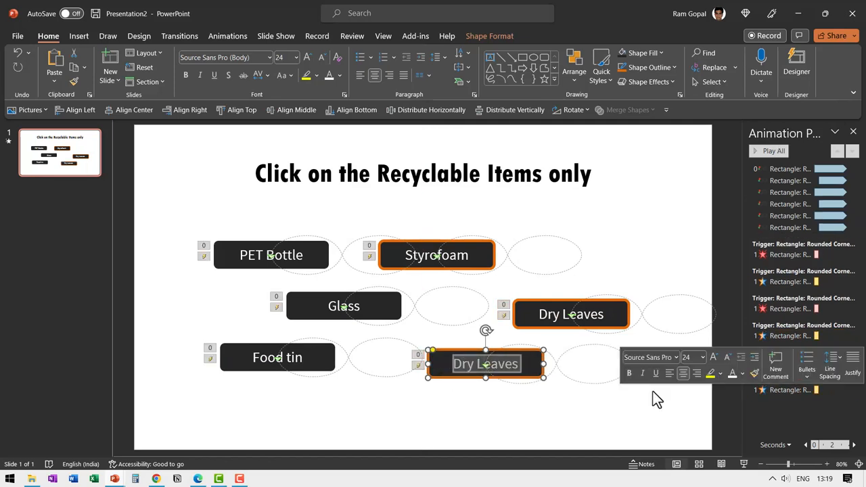
text(Cigarette end)
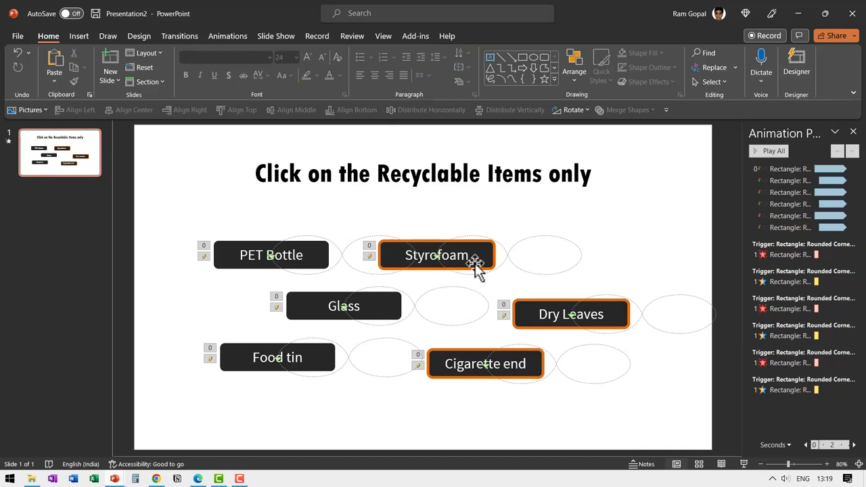
mouse_move(309, 359)
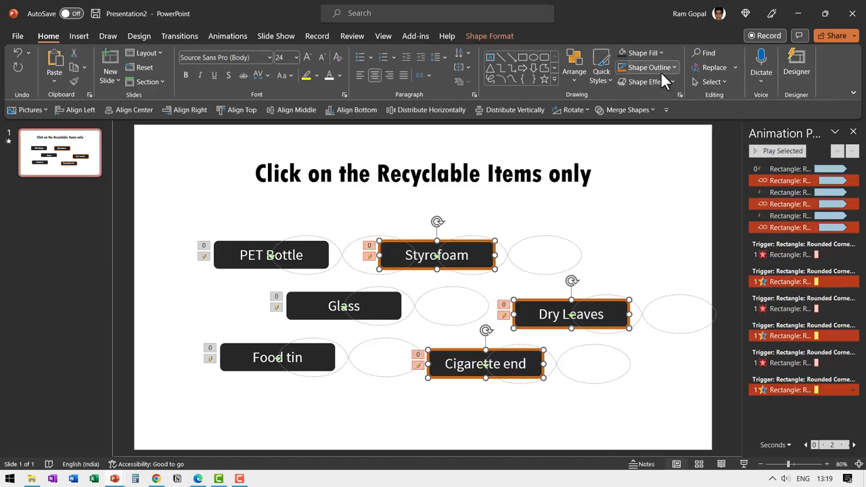
Set No Outline on the Styrofoam, Dry Leaves and Cigarette end buttons.
click(609, 433)
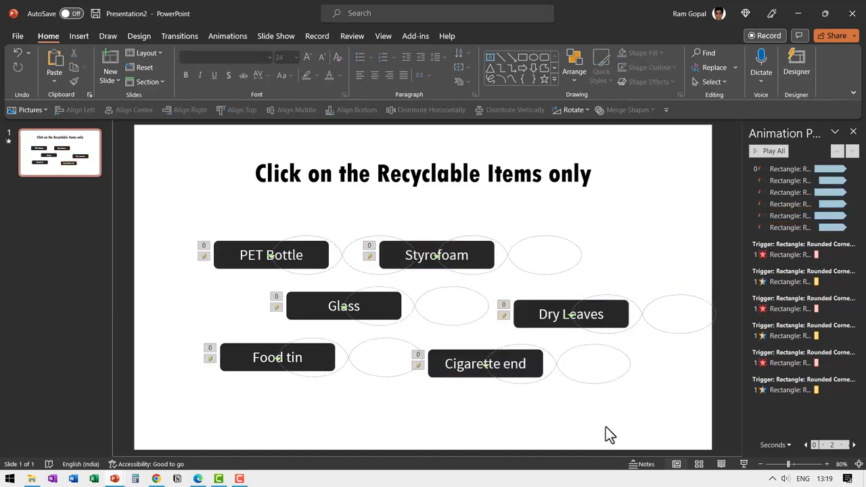
mouse_move(580, 413)
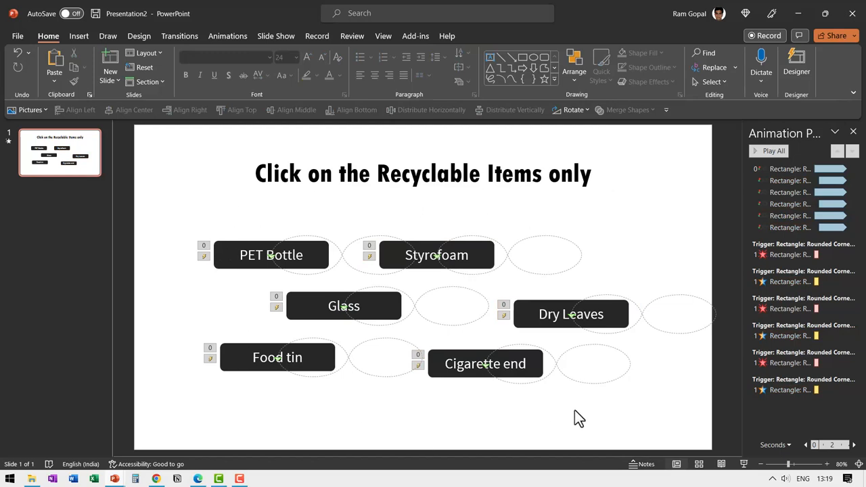
mouse_move(637, 246)
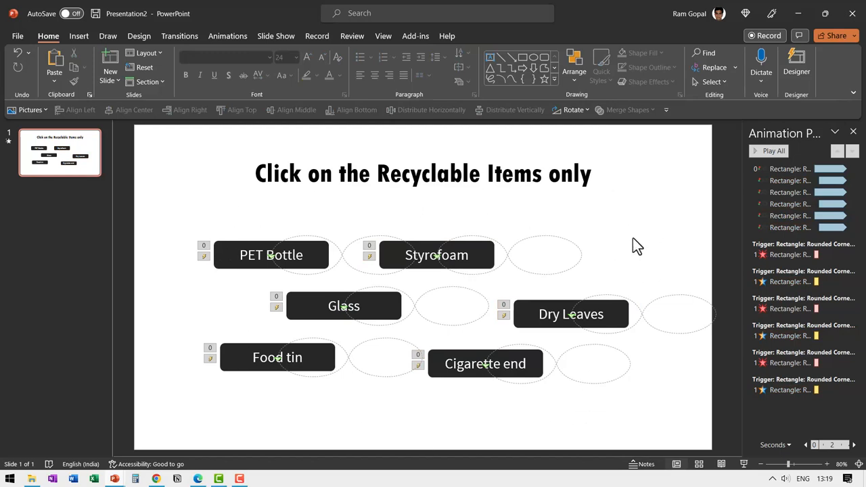
mouse_move(555, 284)
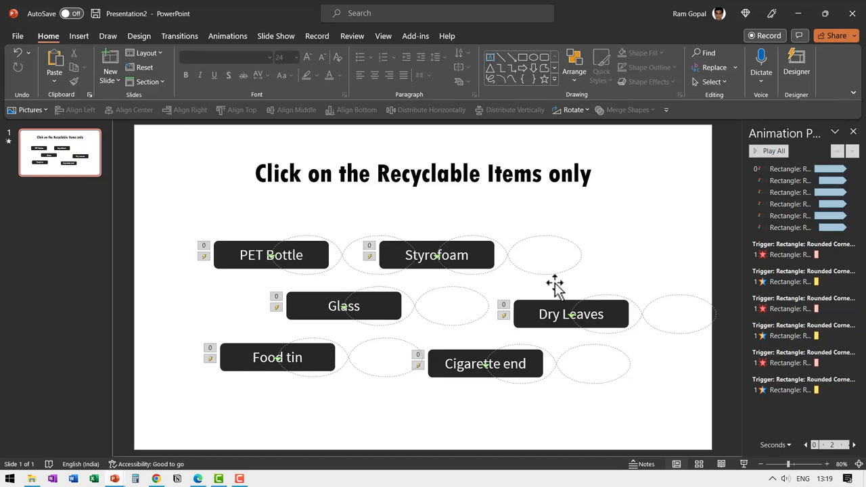
mouse_move(403, 380)
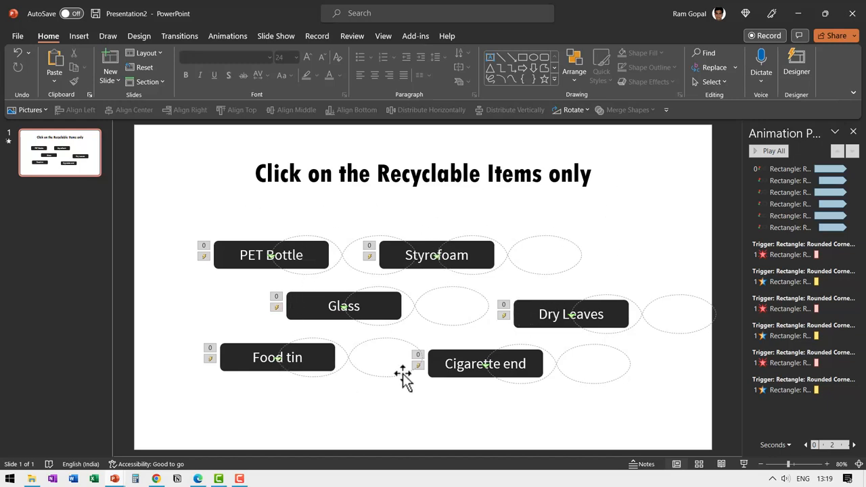
mouse_move(484, 241)
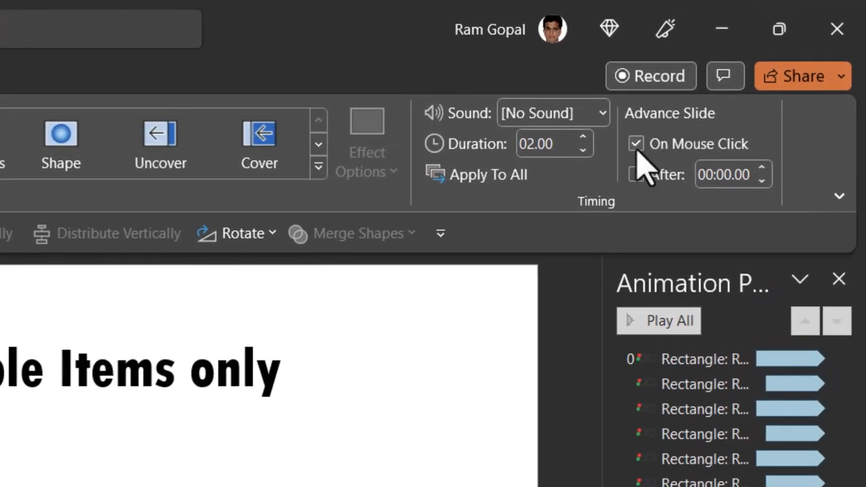
Switch off the On Mouse Click slide advance for the quiz slide.
click(637, 144)
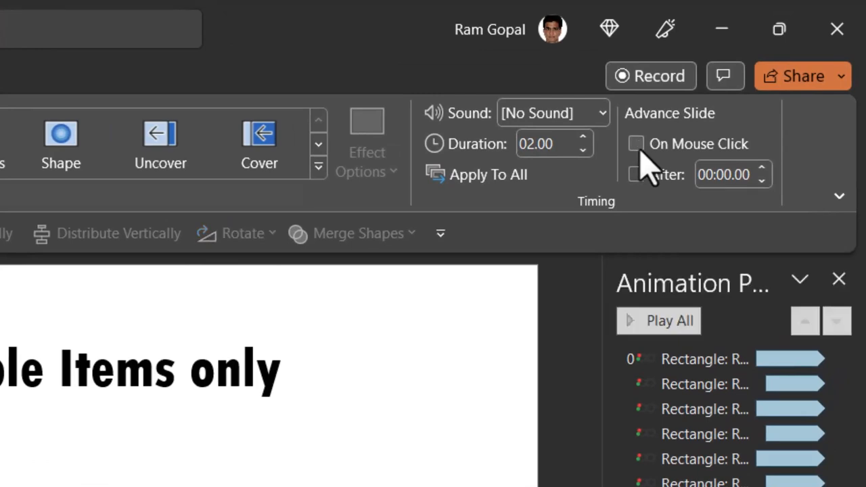
mouse_move(687, 173)
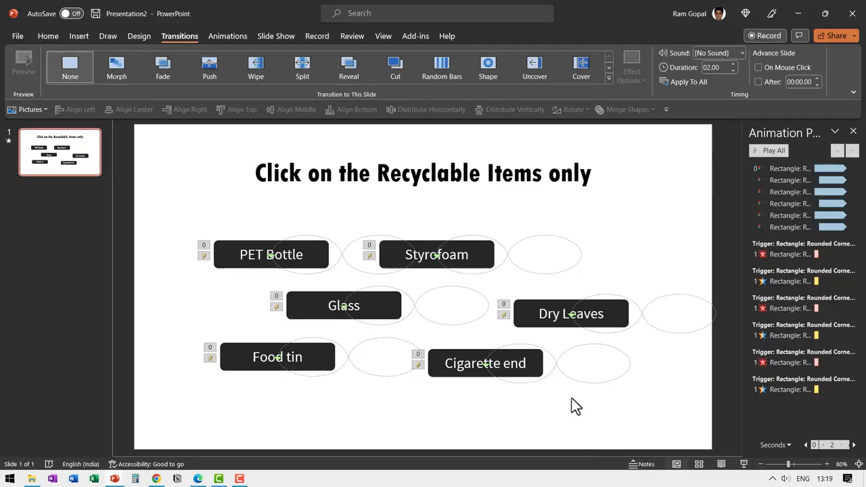
Swap Glass and Dry Leaves and scatter the other item buttons to random spots.
drag(344, 306, 553, 295)
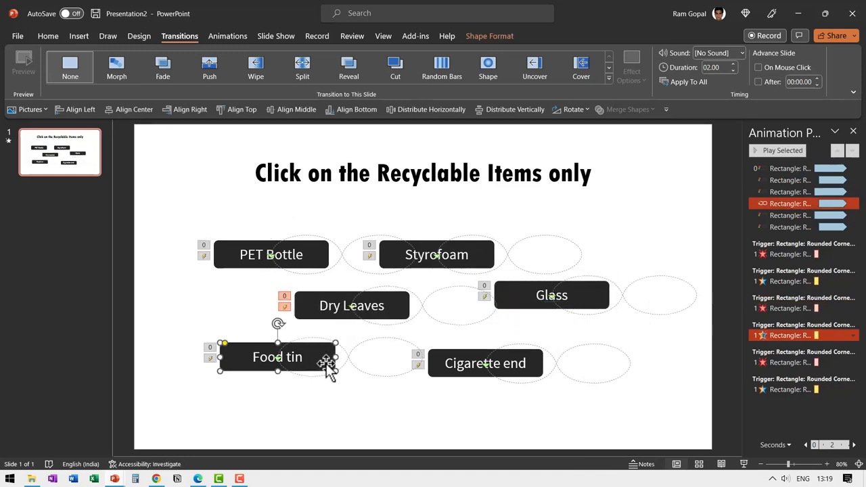
drag(278, 357, 386, 396)
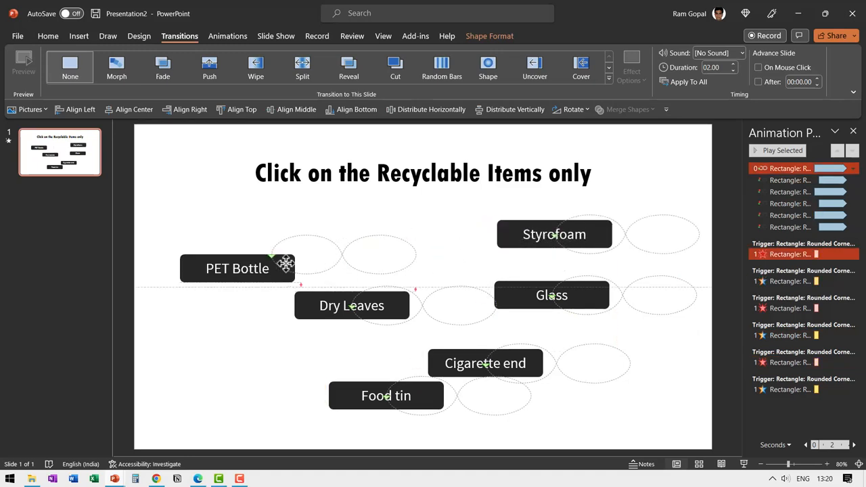
click(536, 234)
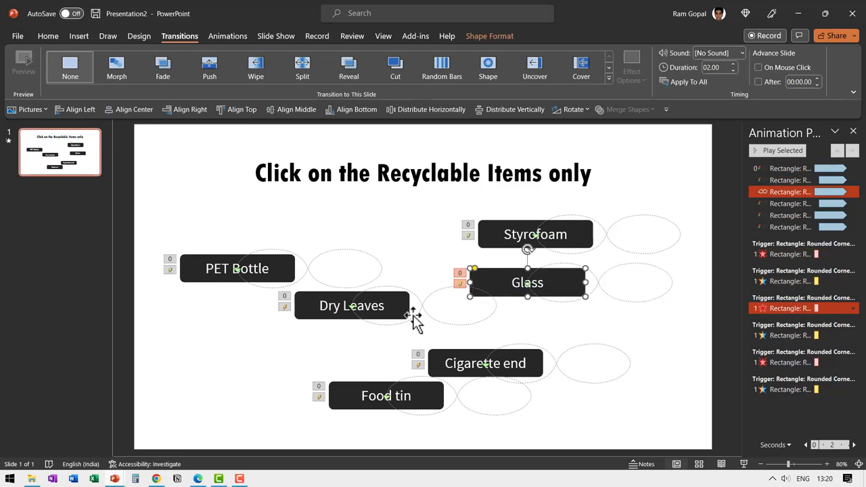
drag(528, 283, 501, 310)
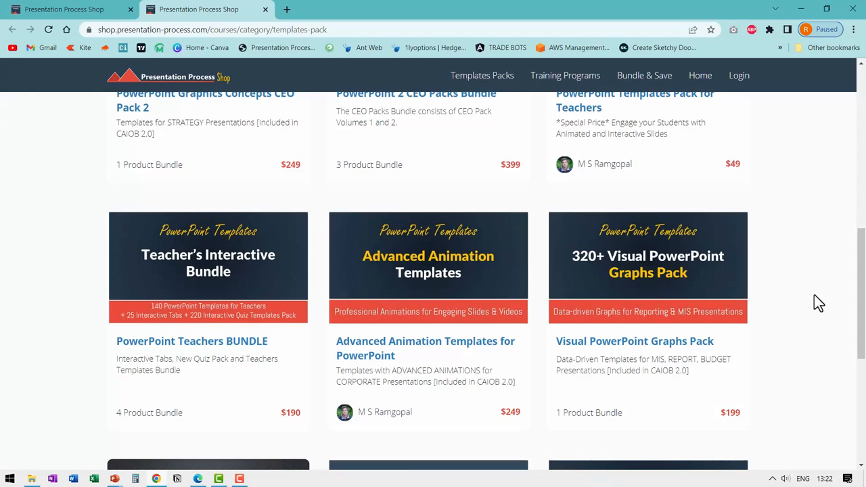
mouse_move(815, 284)
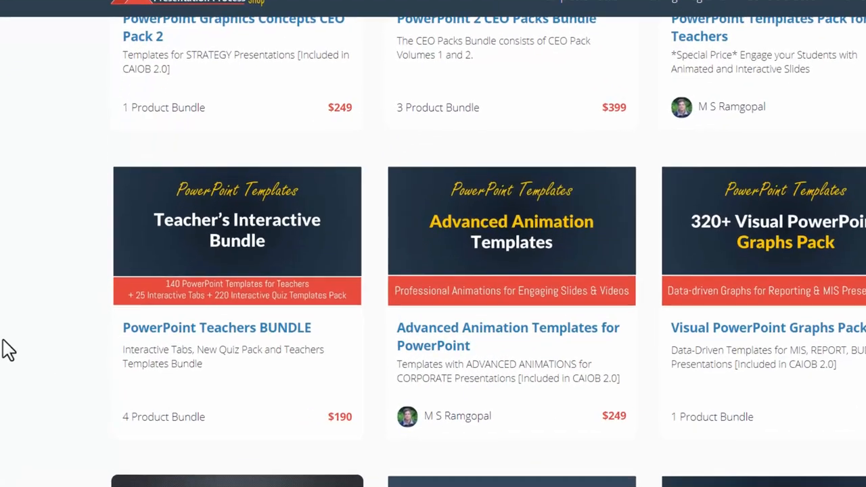
scroll(down, 3)
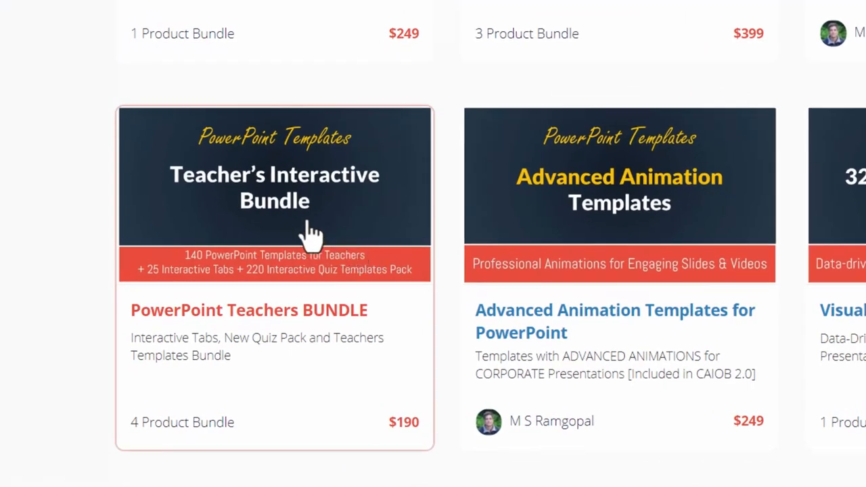
mouse_move(241, 284)
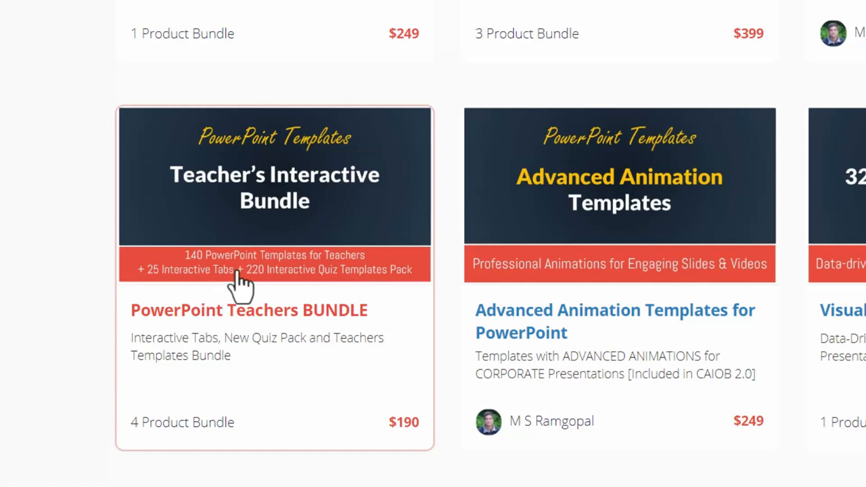
mouse_move(309, 274)
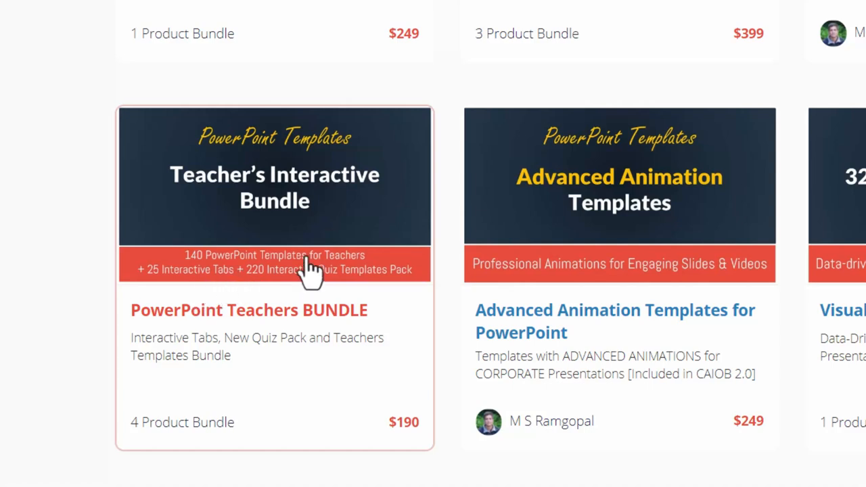
mouse_move(203, 291)
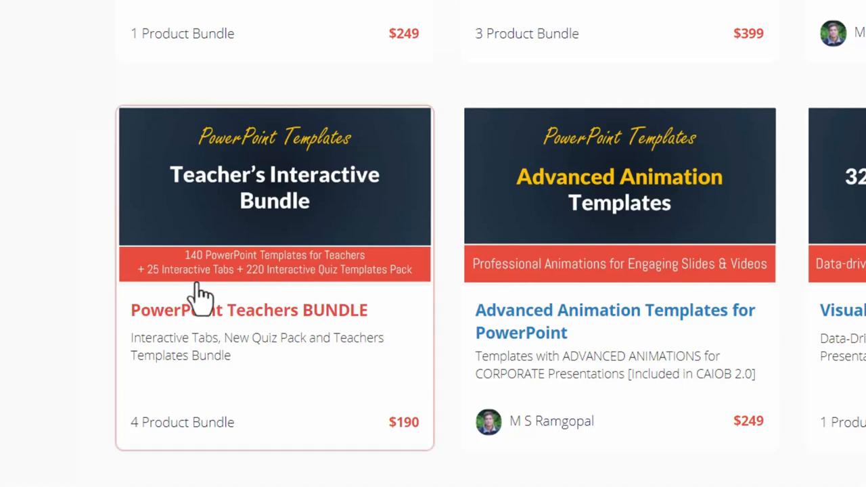
mouse_move(205, 295)
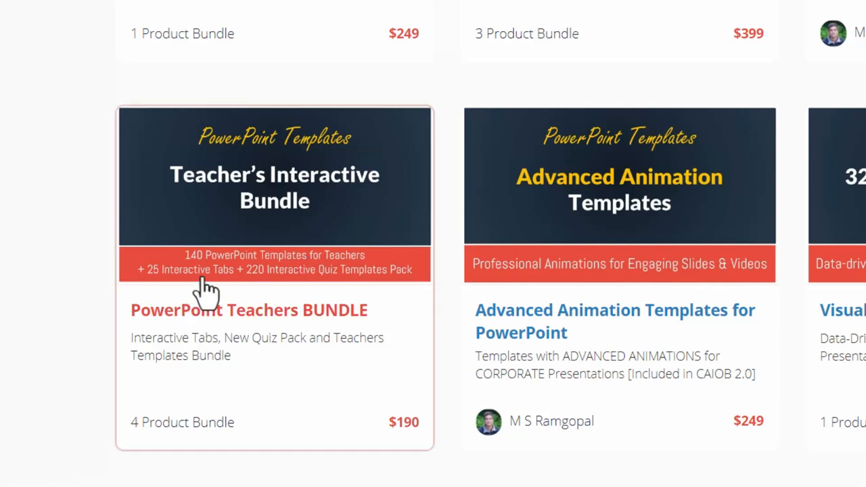
mouse_move(277, 301)
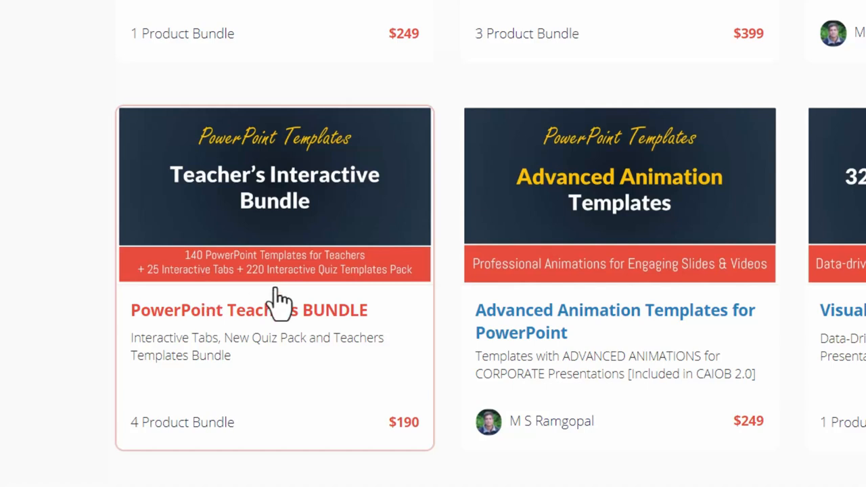
mouse_move(309, 295)
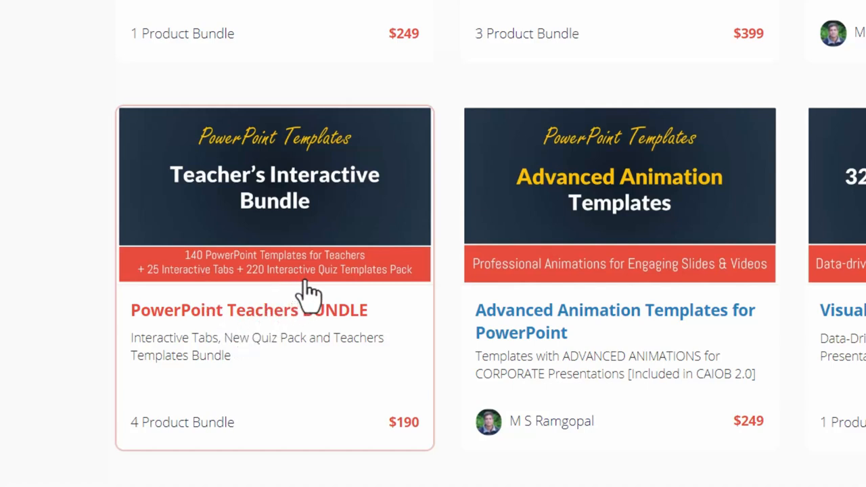
mouse_move(303, 295)
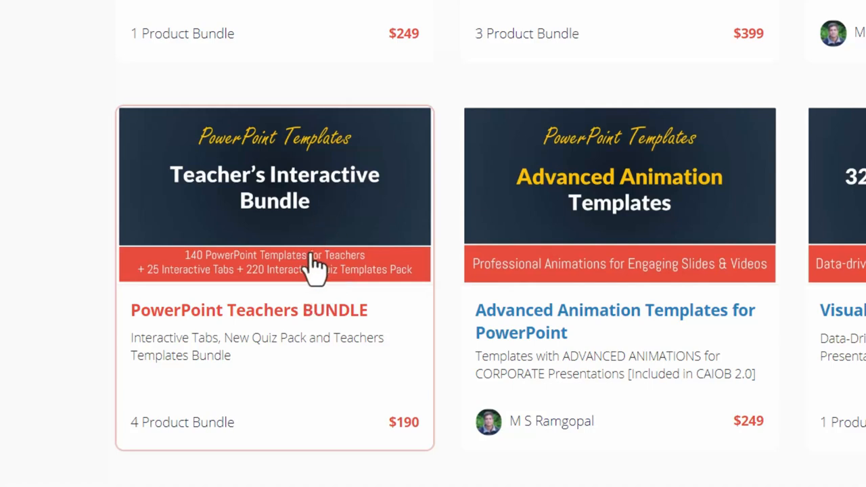
mouse_move(324, 254)
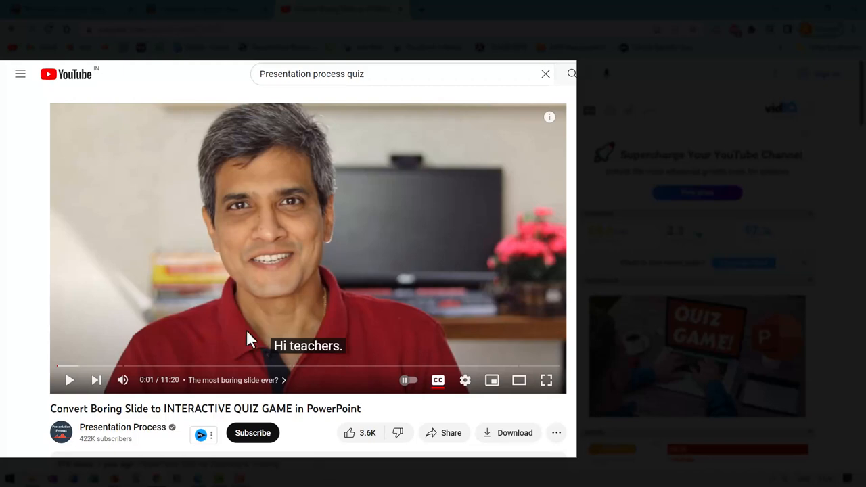
mouse_move(336, 303)
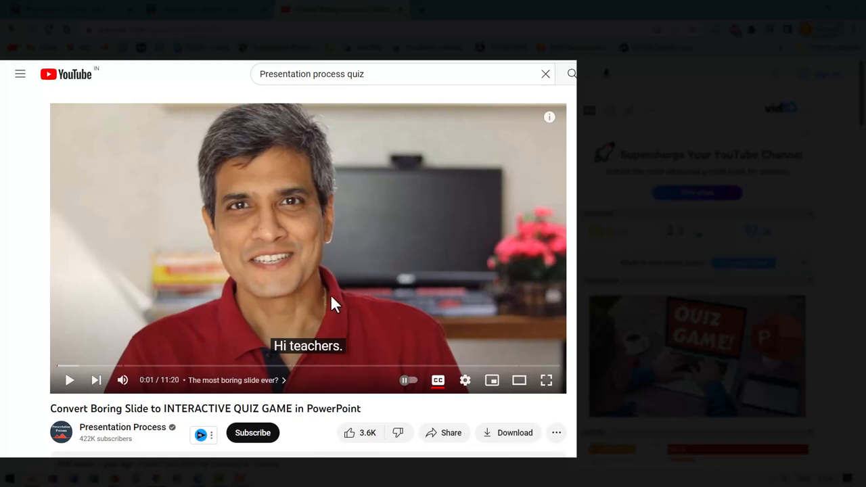
mouse_move(119, 425)
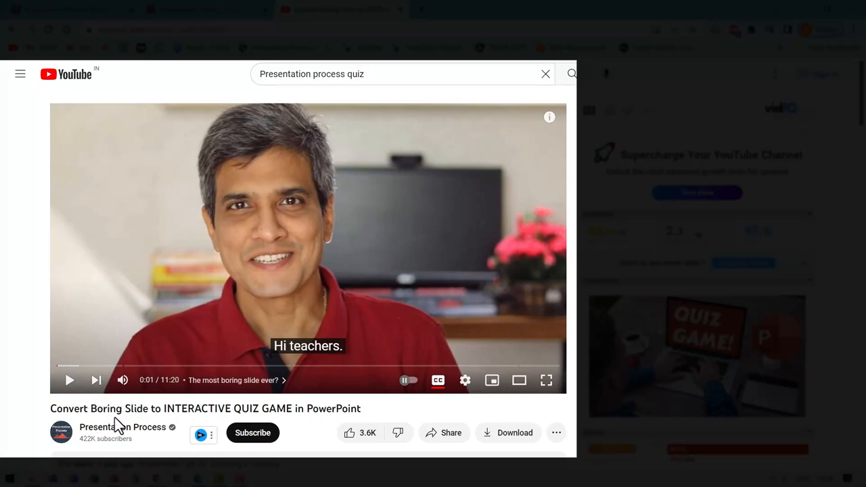